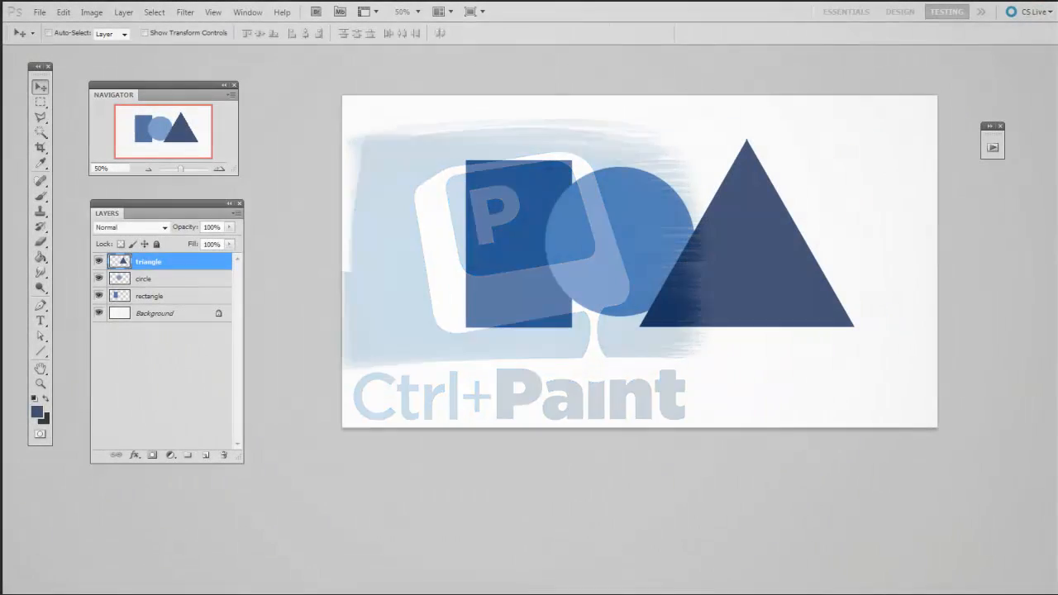
Step: Drag the triangle clear of the circle and nudge the rectangle layer apart
click(99, 312)
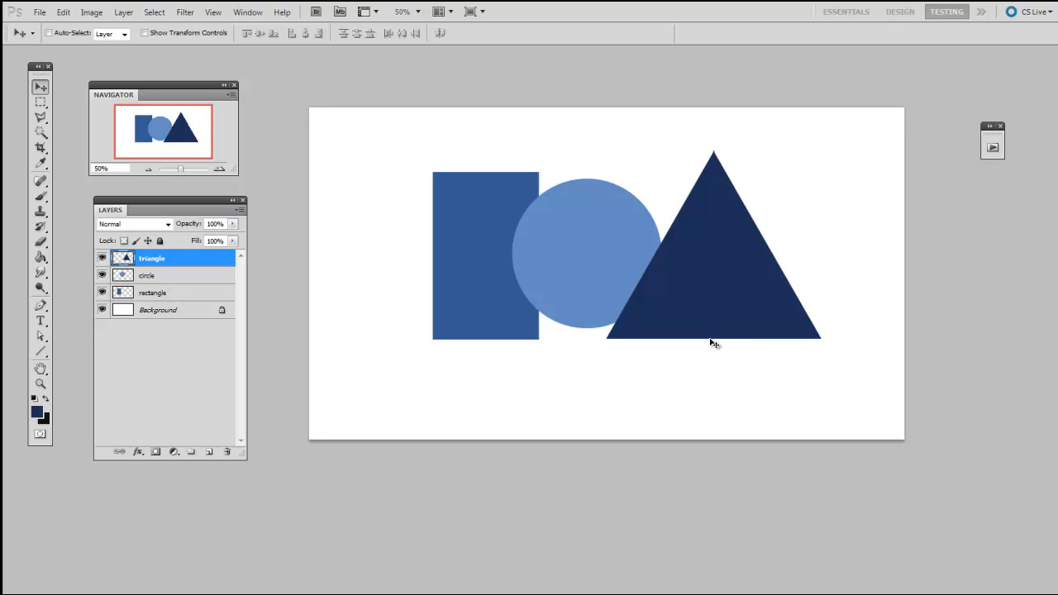
mouse_move(741, 350)
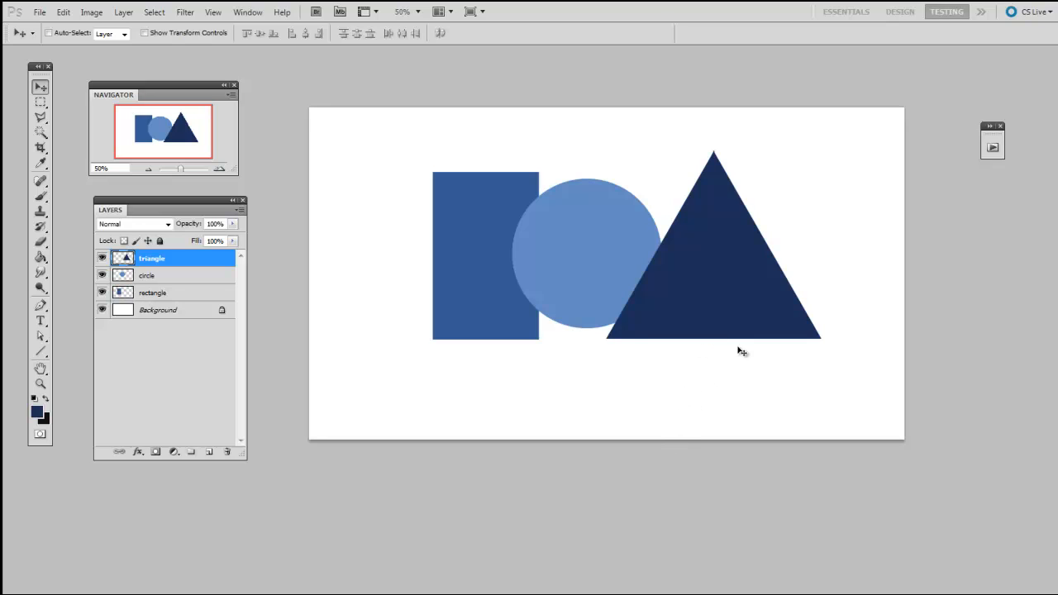
mouse_move(729, 306)
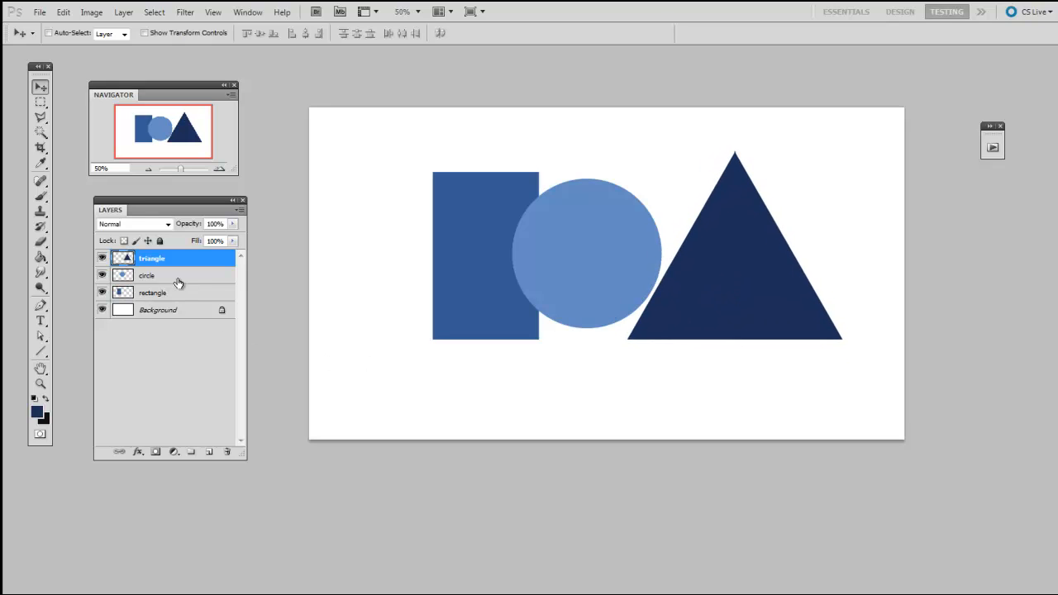
click(147, 276)
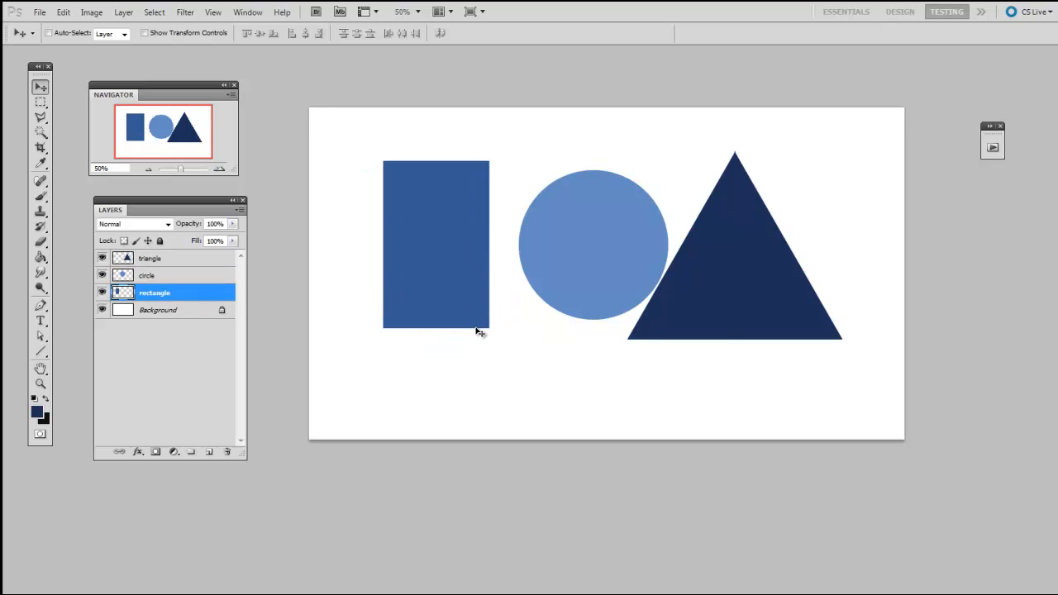
mouse_move(474, 322)
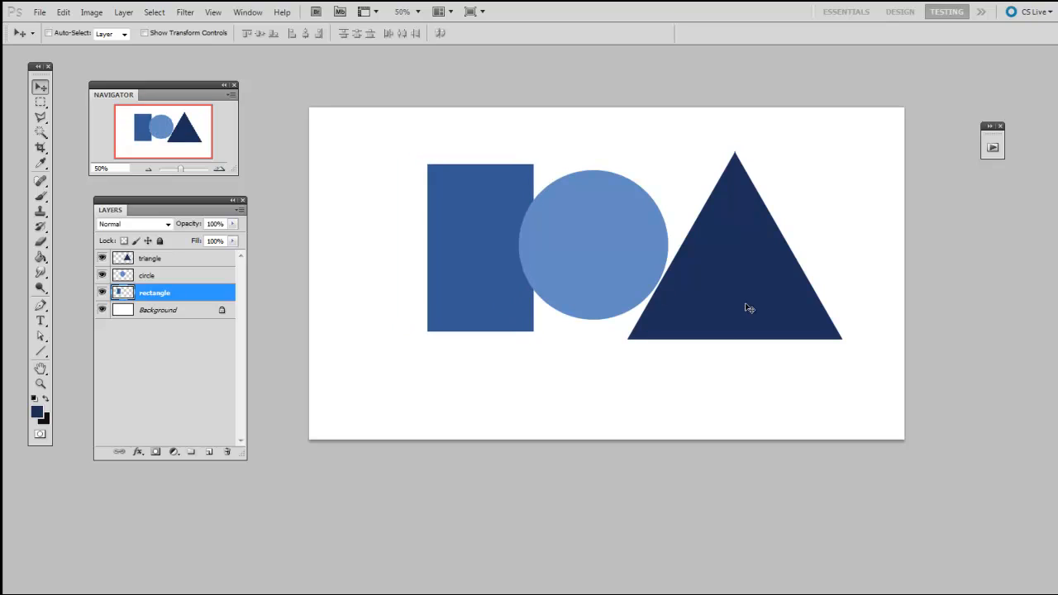
mouse_move(761, 323)
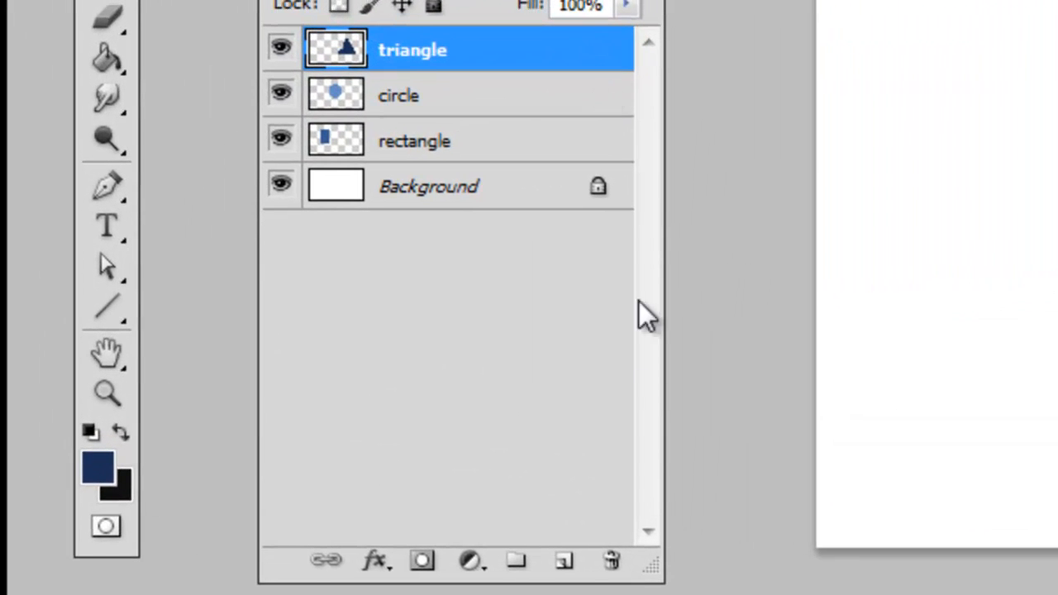
mouse_move(565, 562)
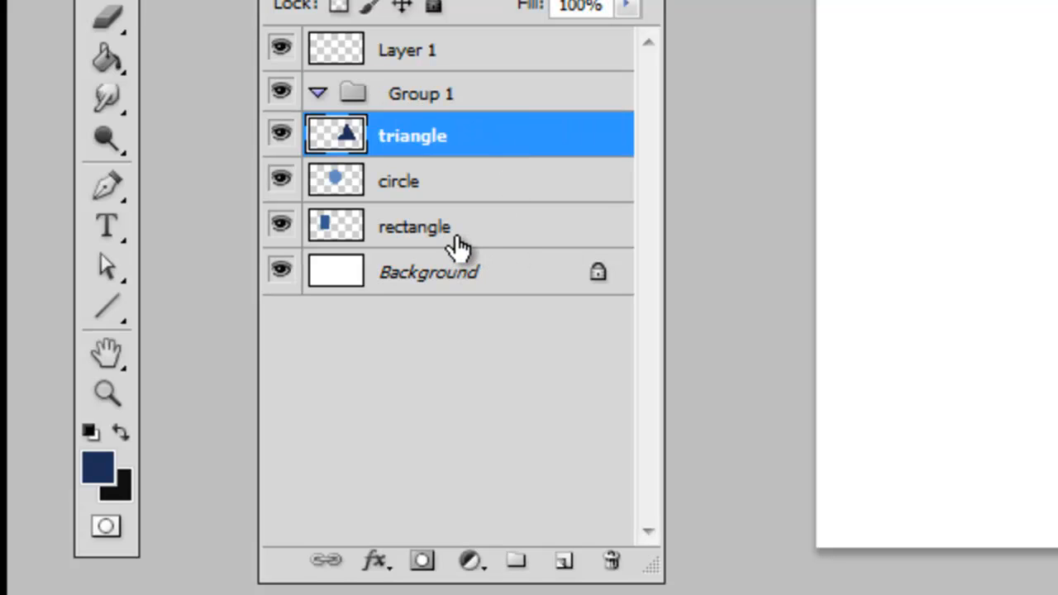
Step: Select all three shape layers and Free Transform them narrower together
click(419, 226)
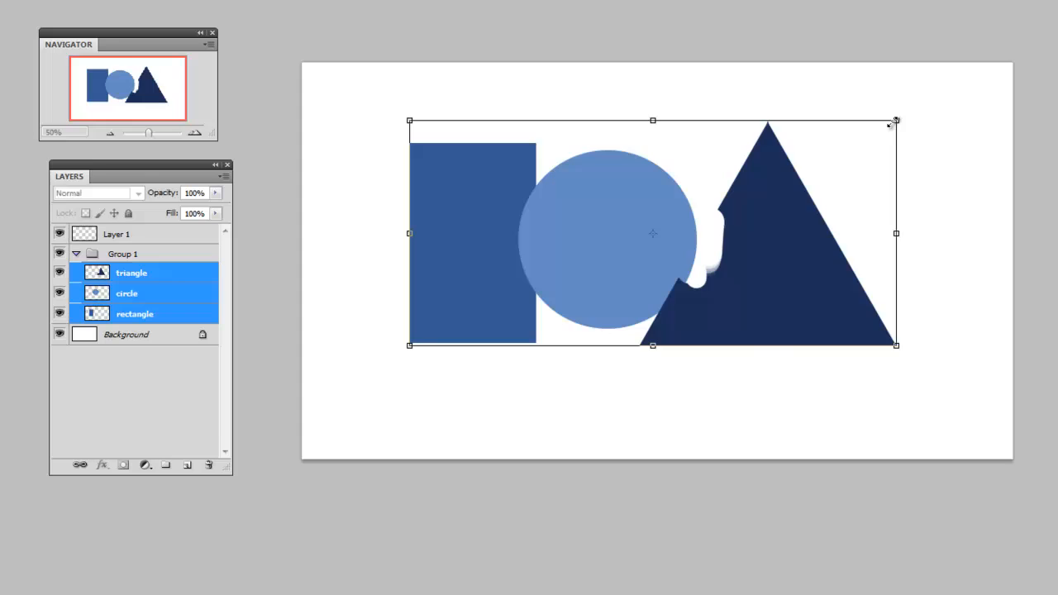
drag(895, 121, 719, 364)
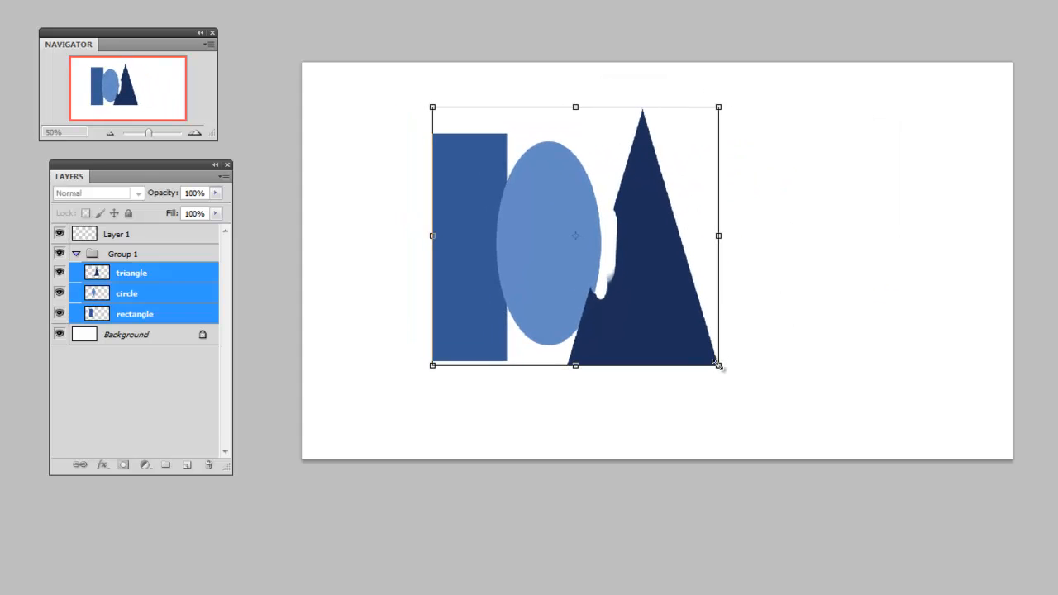
drag(718, 364, 880, 326)
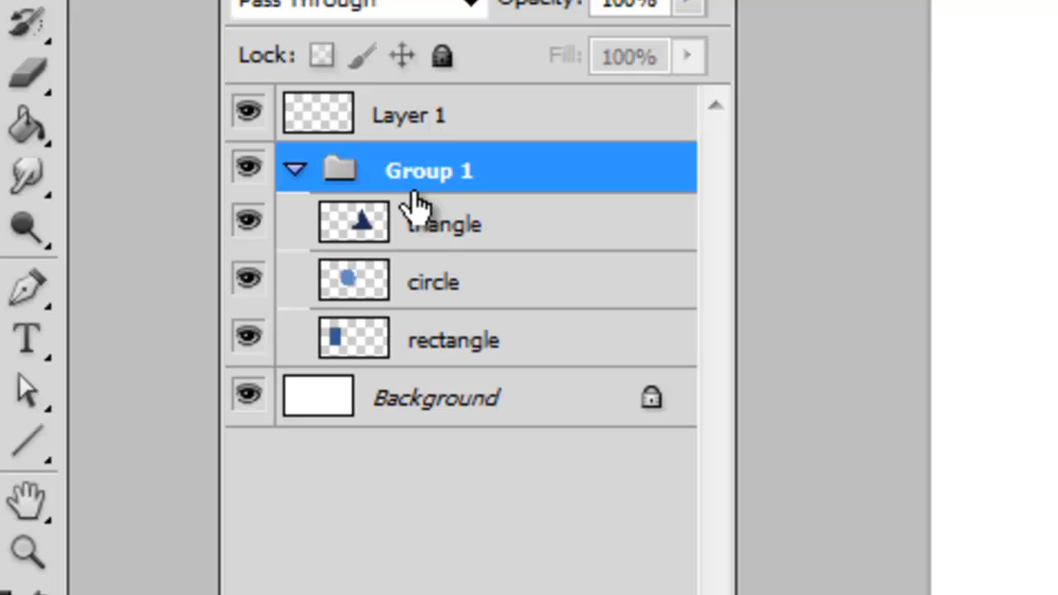
mouse_move(516, 248)
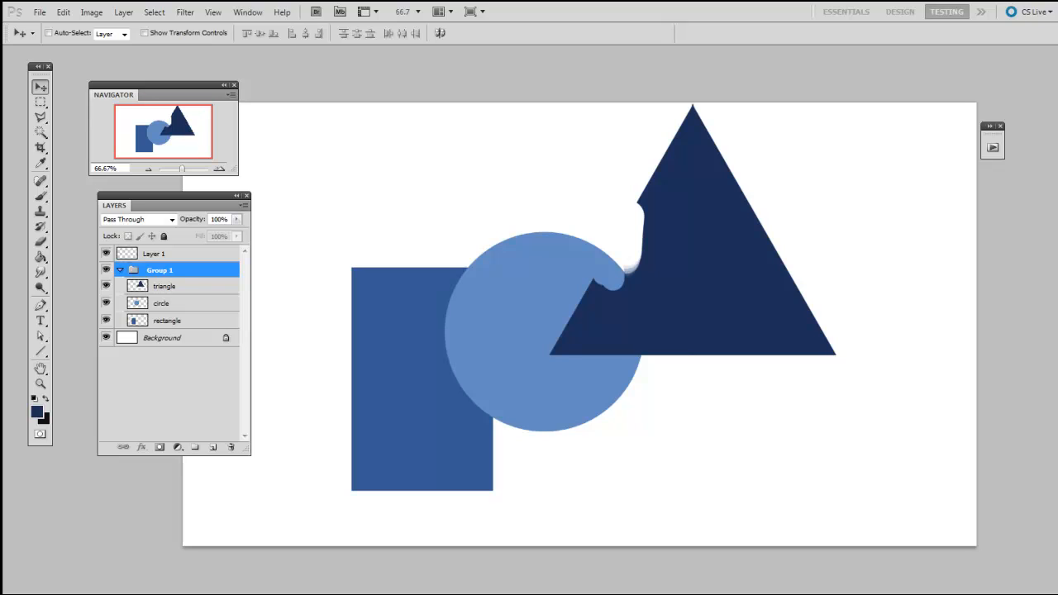
mouse_move(632, 374)
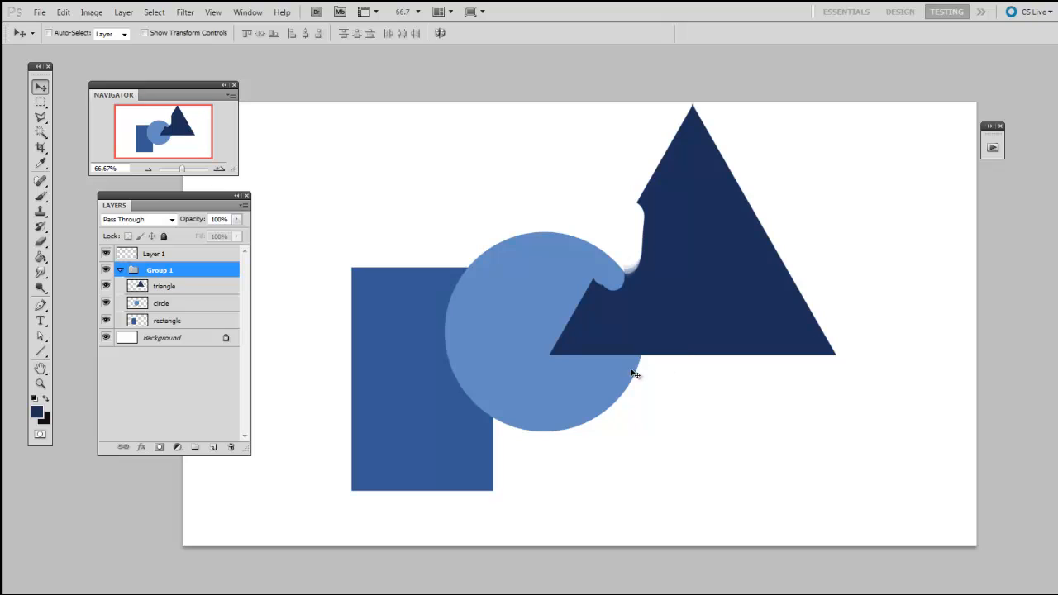
mouse_move(630, 402)
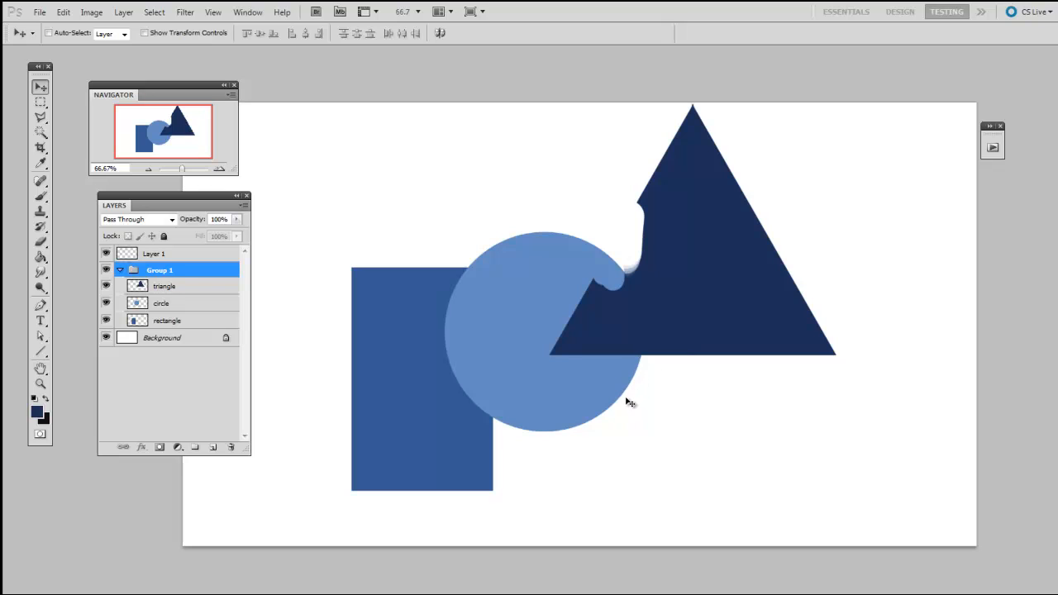
Step: Reposition the rectangle and drag the triangle layer to the bottom of Group 1
click(169, 321)
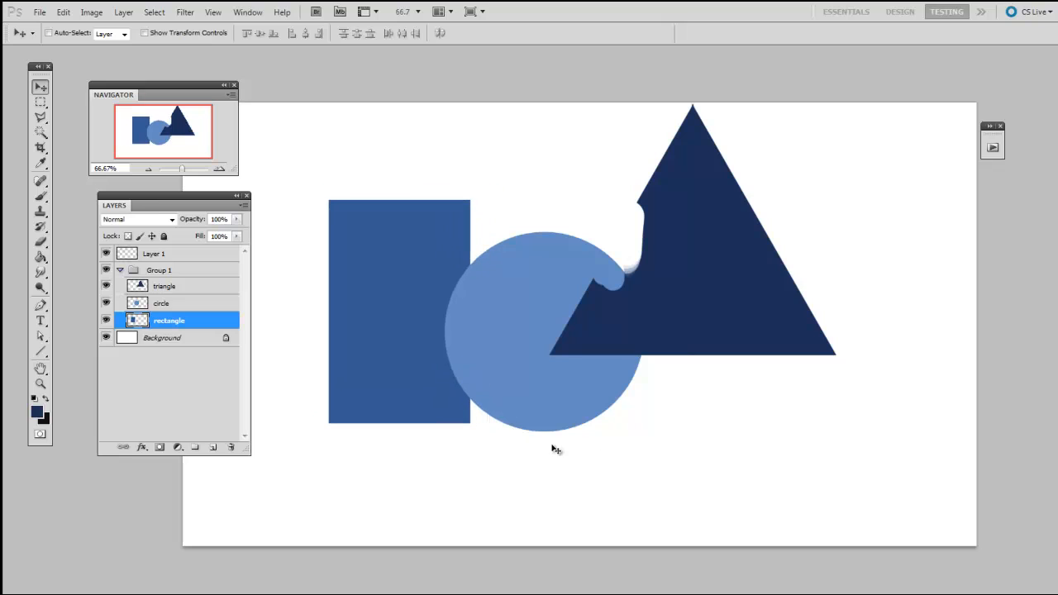
mouse_move(642, 474)
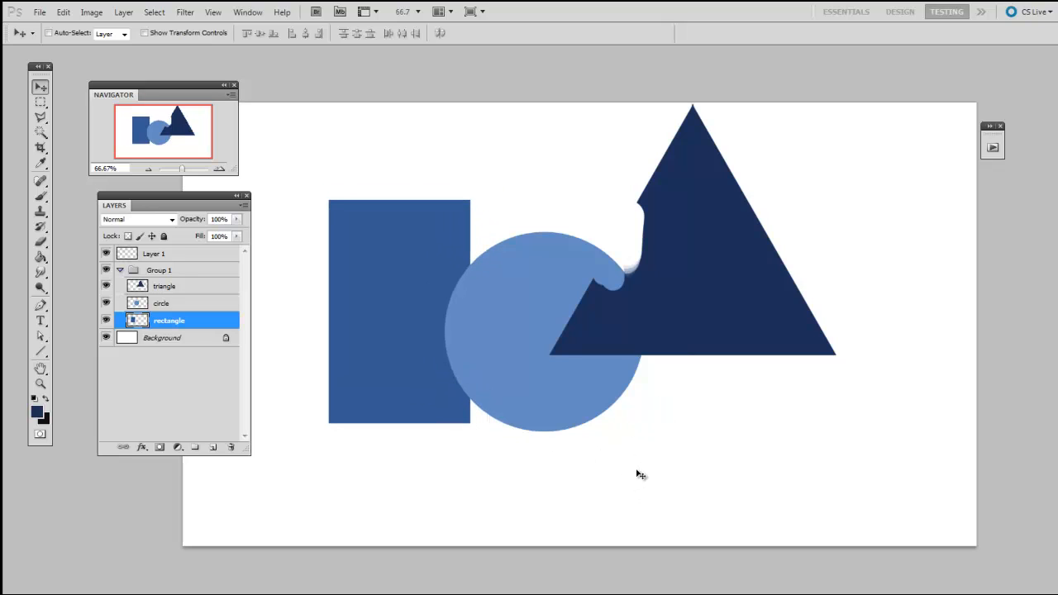
click(165, 285)
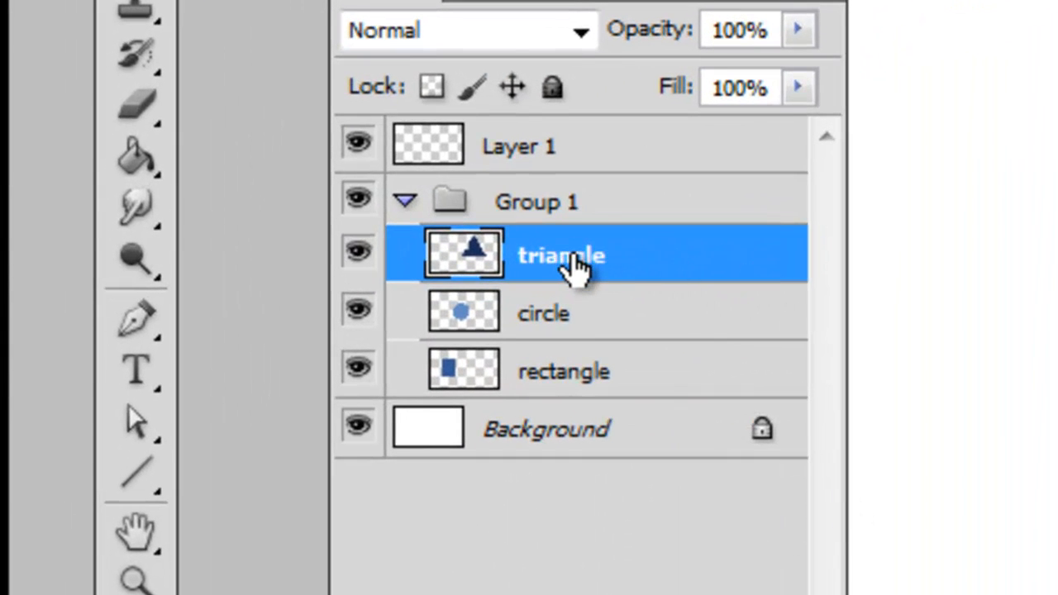
drag(562, 254, 587, 376)
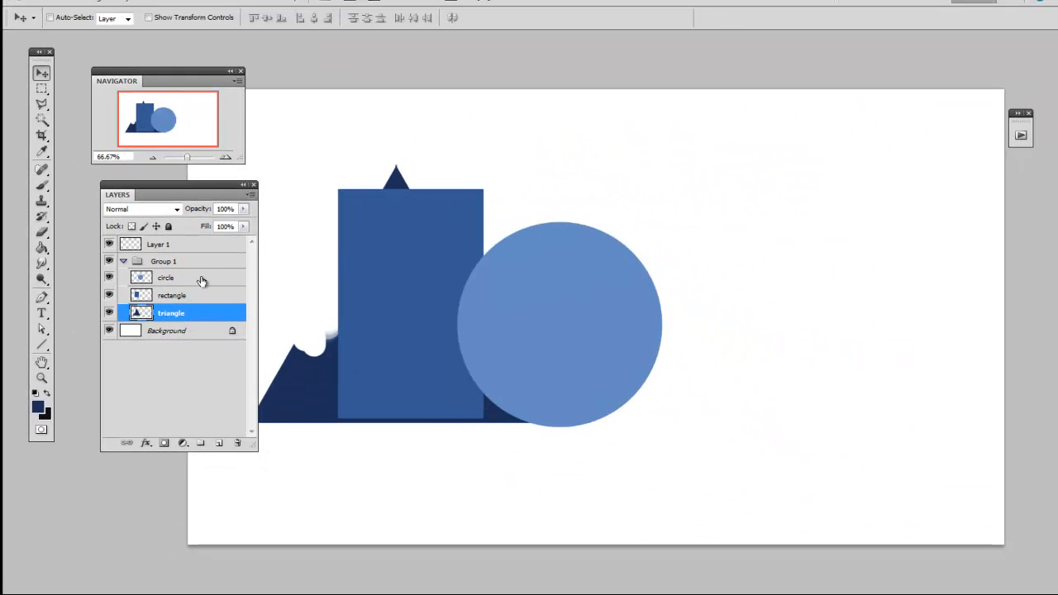
click(174, 295)
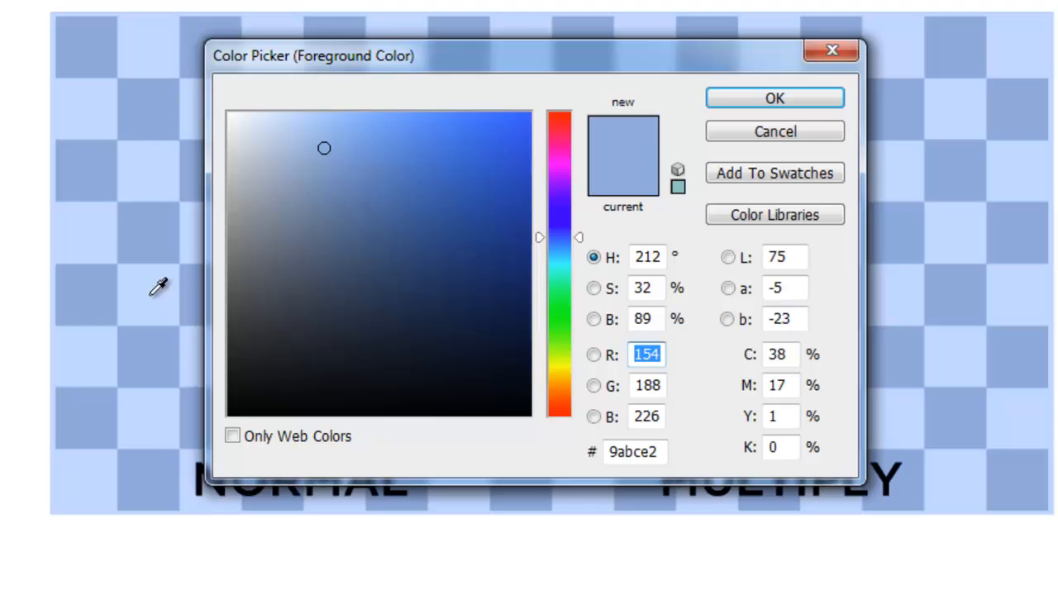
Step: Pick the darker muted blue 5e80a6 in the Color Picker and confirm it
click(358, 219)
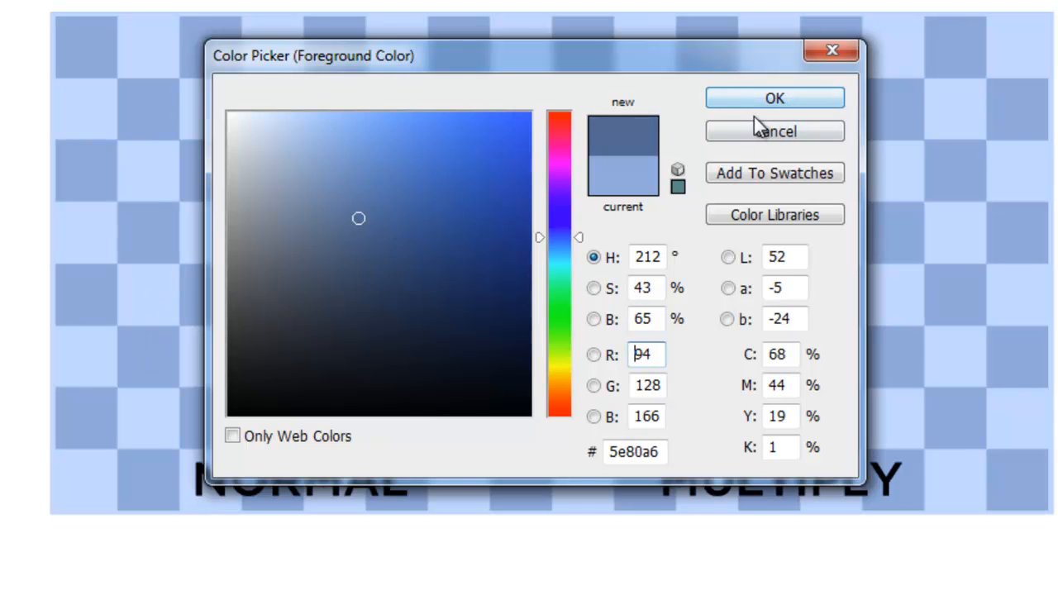
click(773, 98)
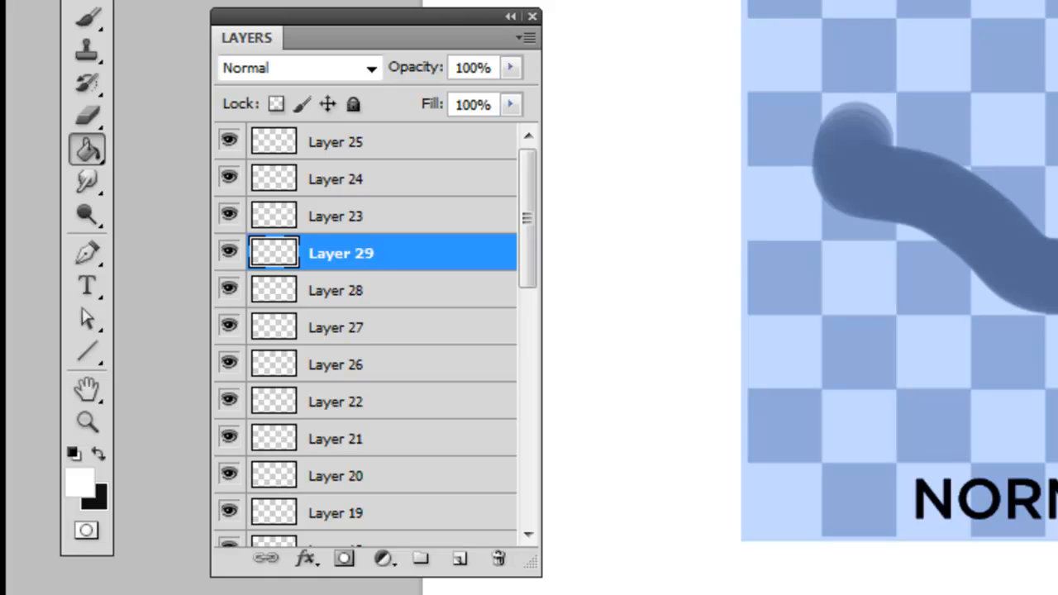
mouse_move(641, 334)
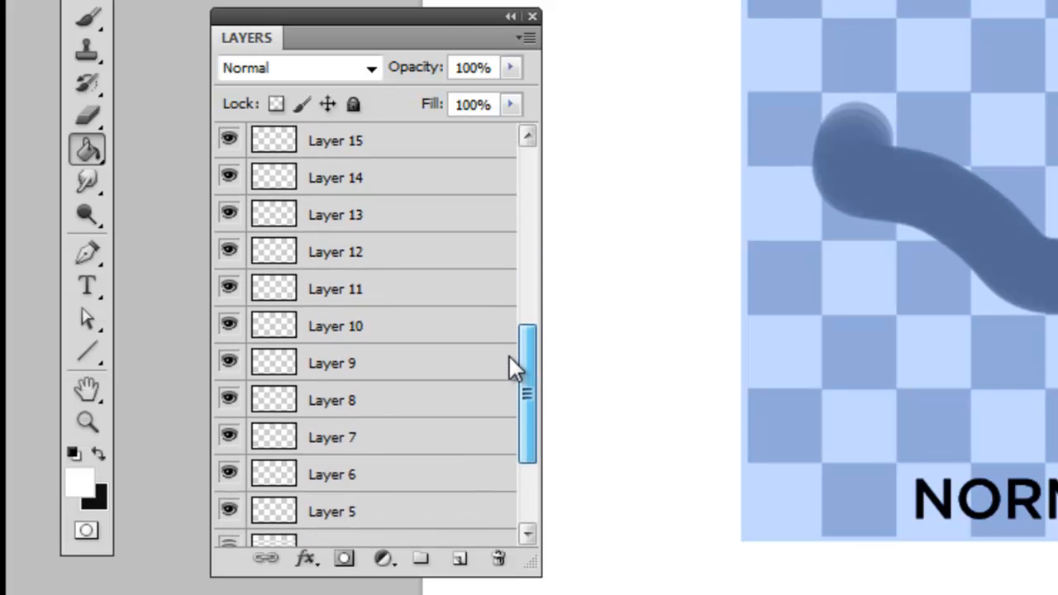
drag(517, 397, 529, 256)
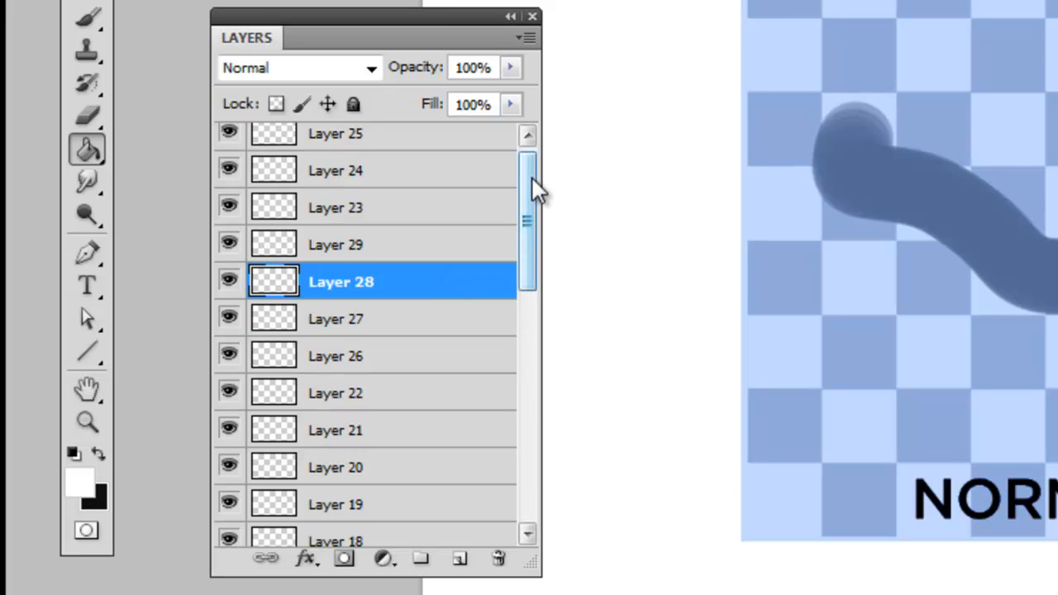
scroll(down, 3)
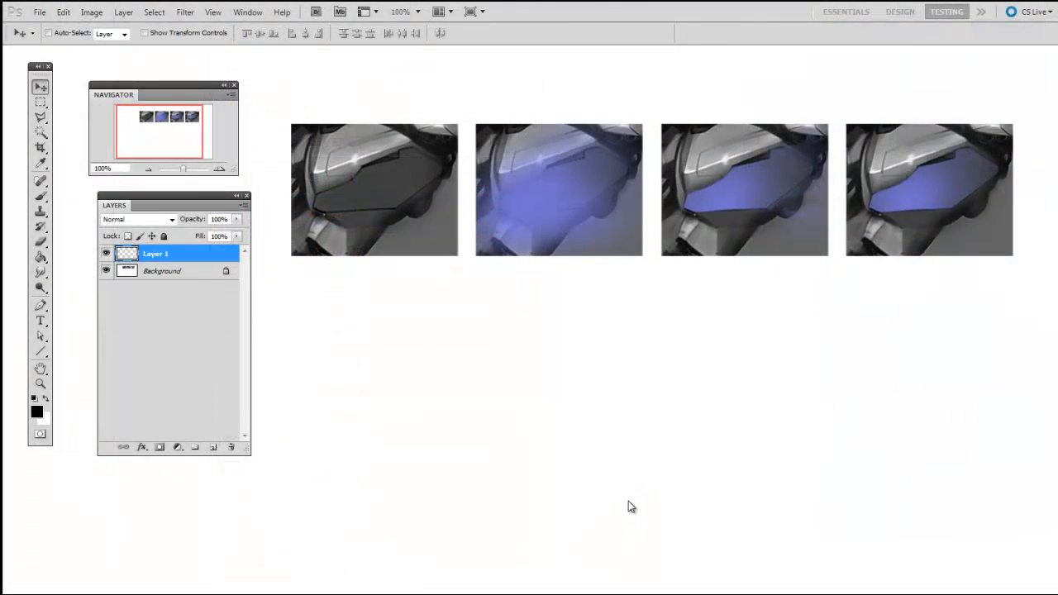
mouse_move(636, 550)
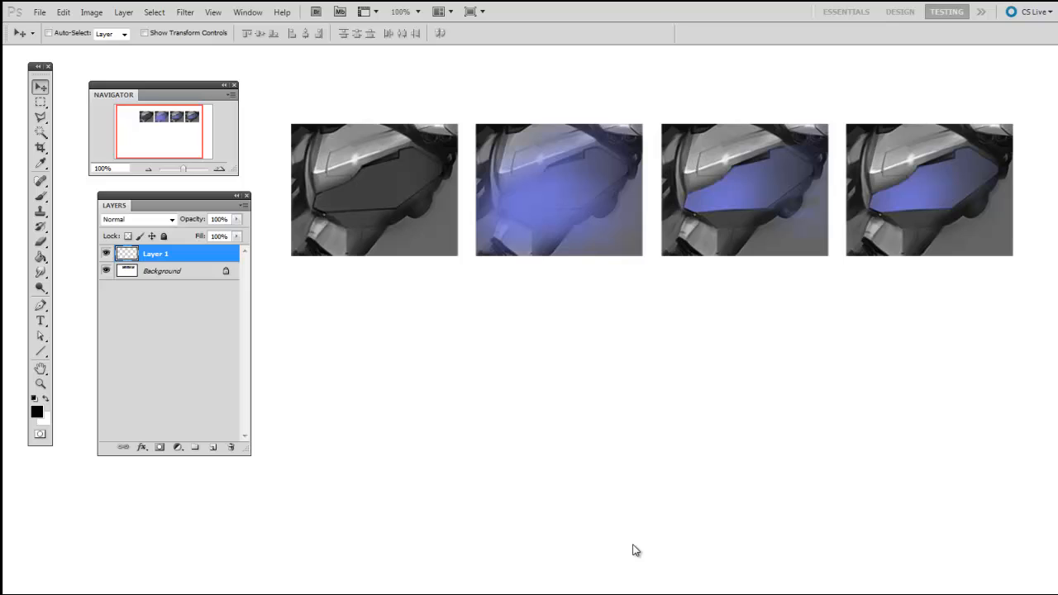
mouse_move(644, 533)
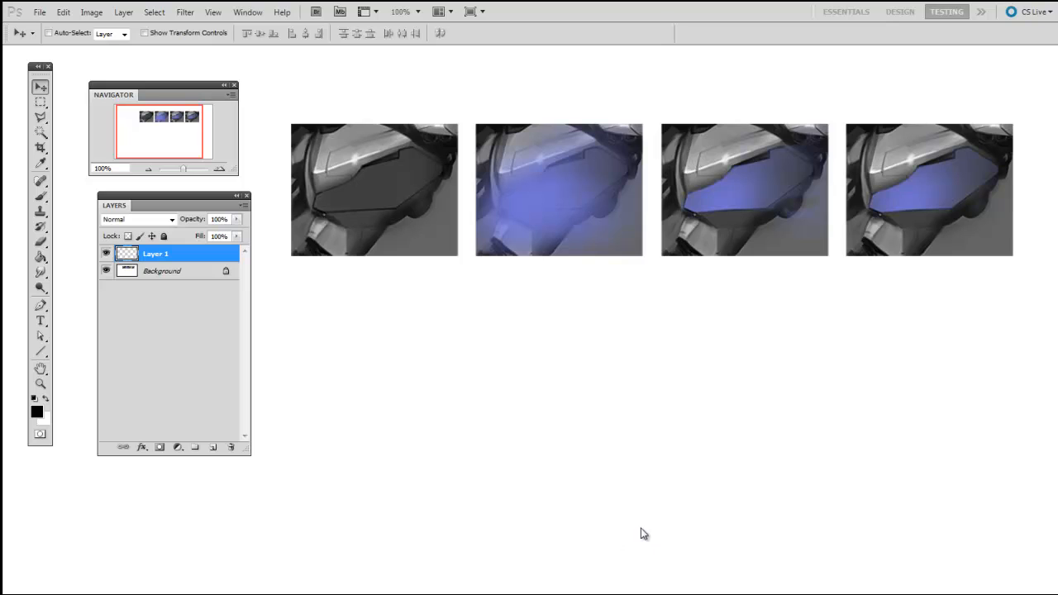
mouse_move(751, 303)
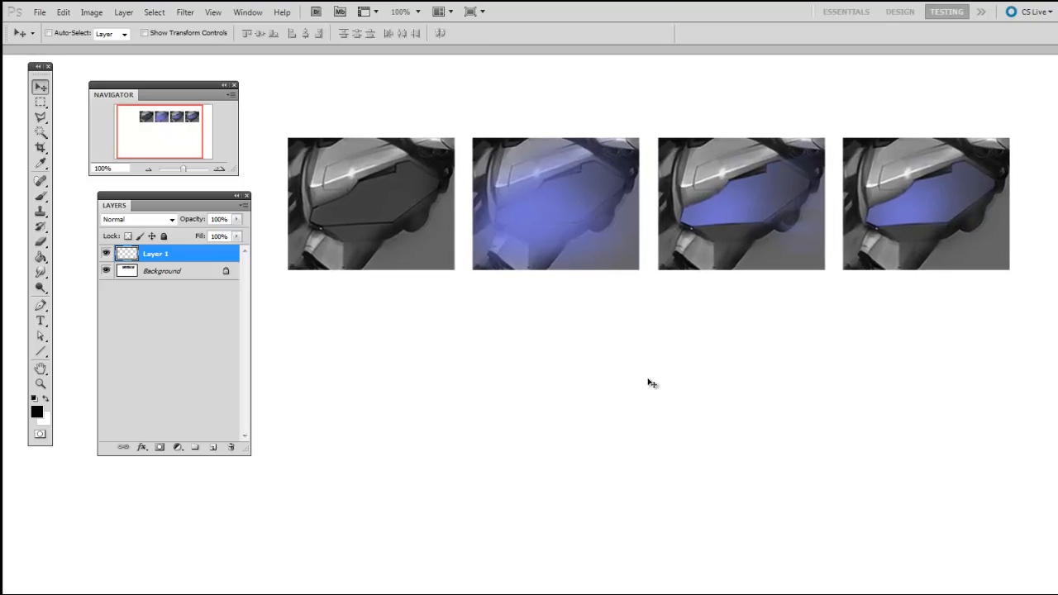
mouse_move(660, 371)
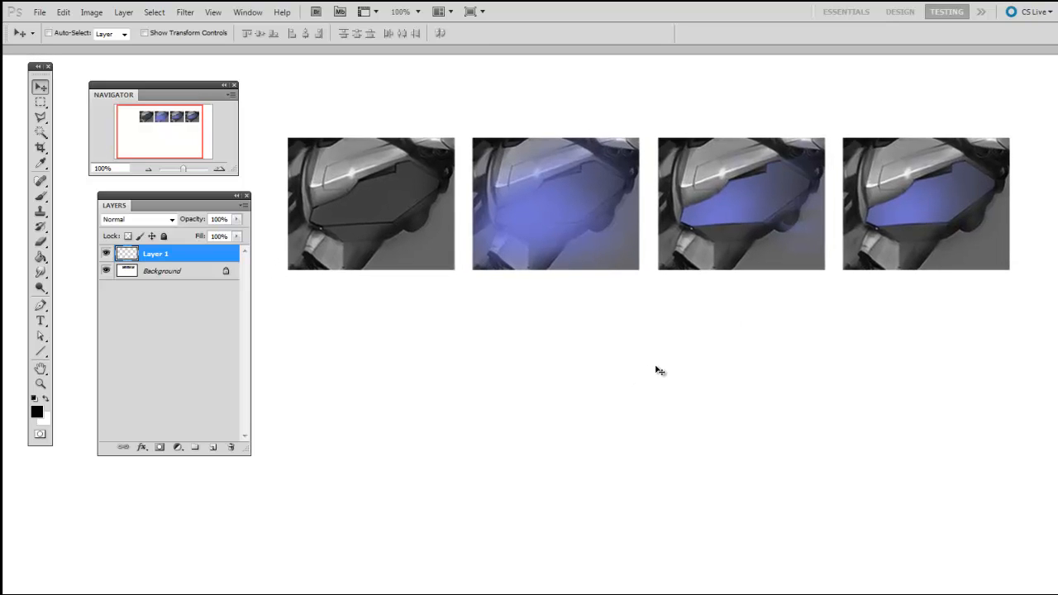
mouse_move(667, 375)
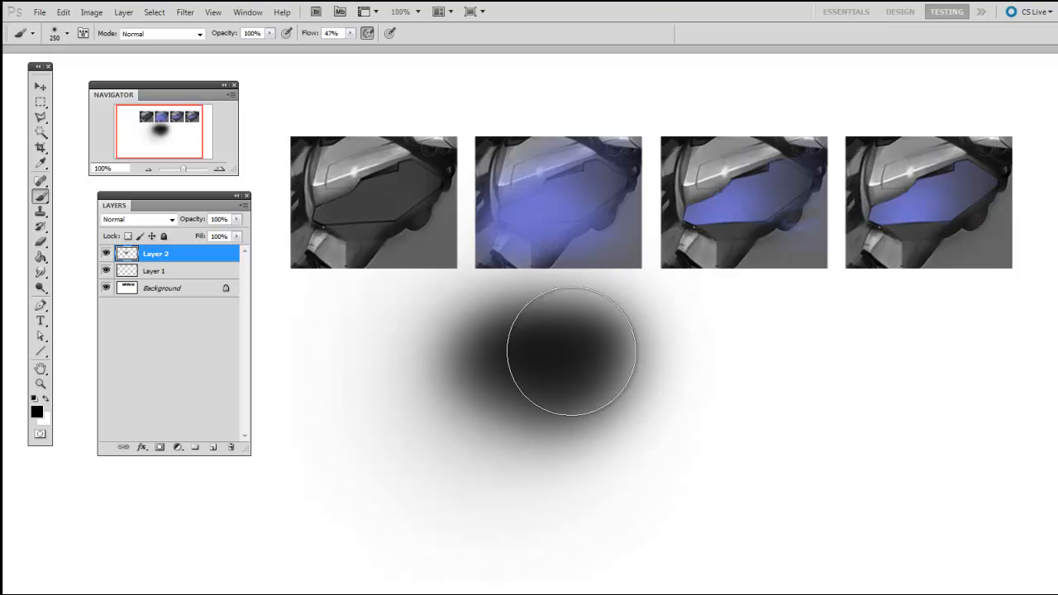
Step: Paint a soft black spot on Layer 2 and erase its top and left edges into a plate shape
click(40, 196)
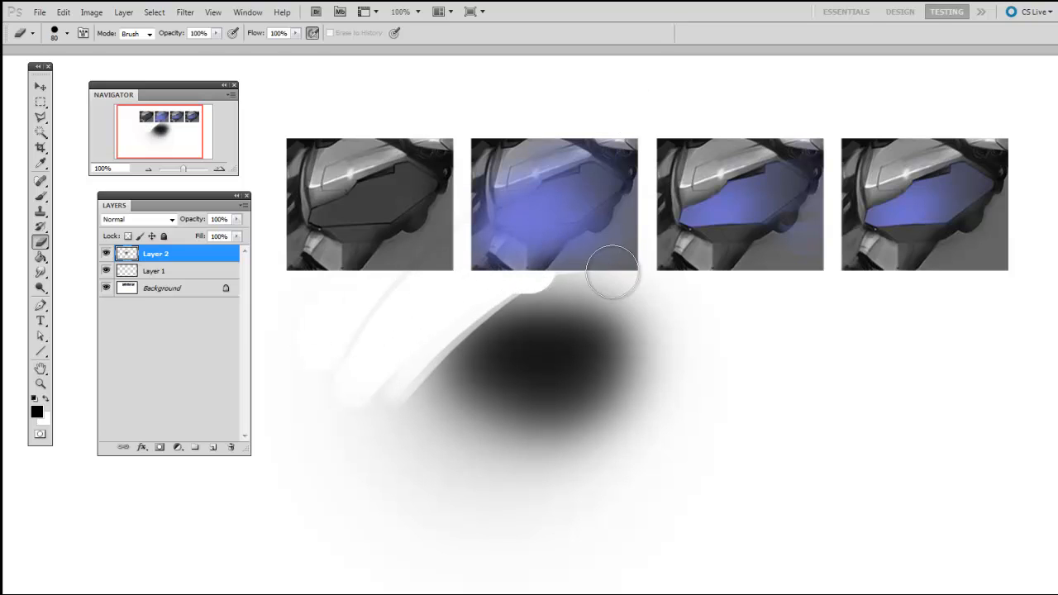
drag(613, 273, 384, 386)
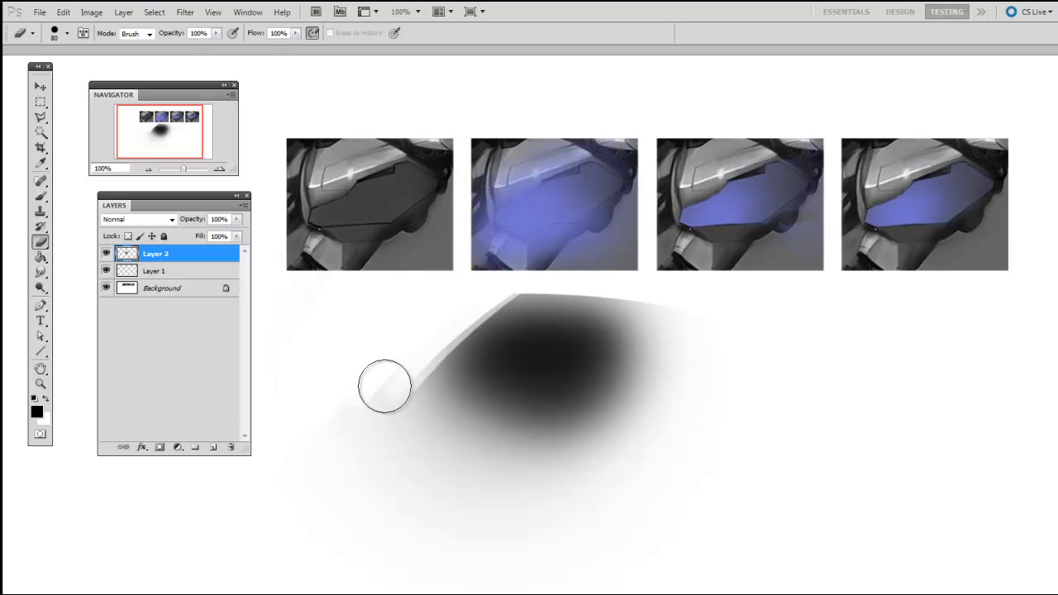
drag(384, 386, 779, 320)
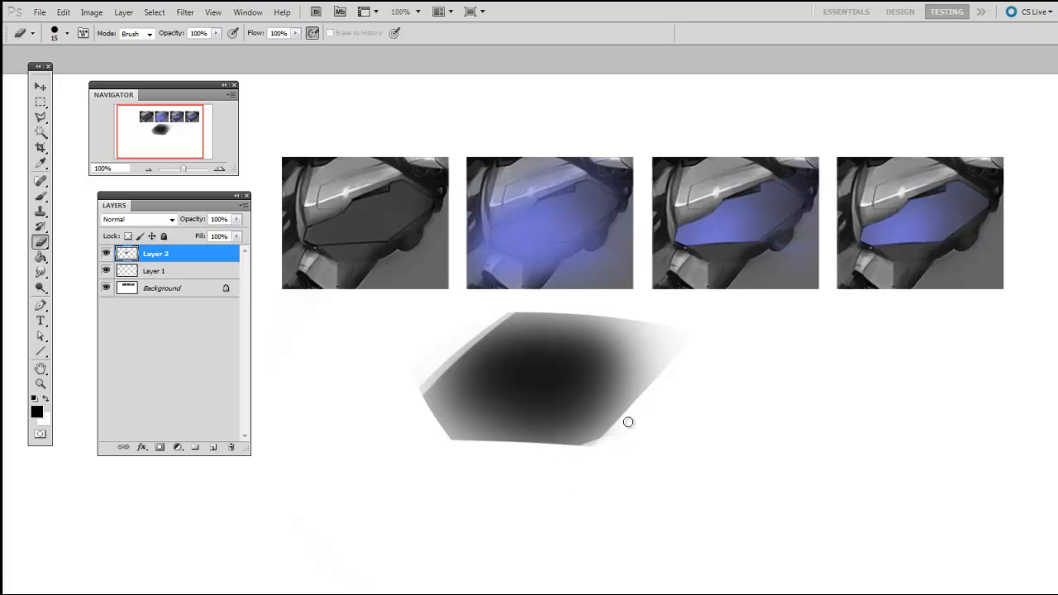
mouse_move(718, 459)
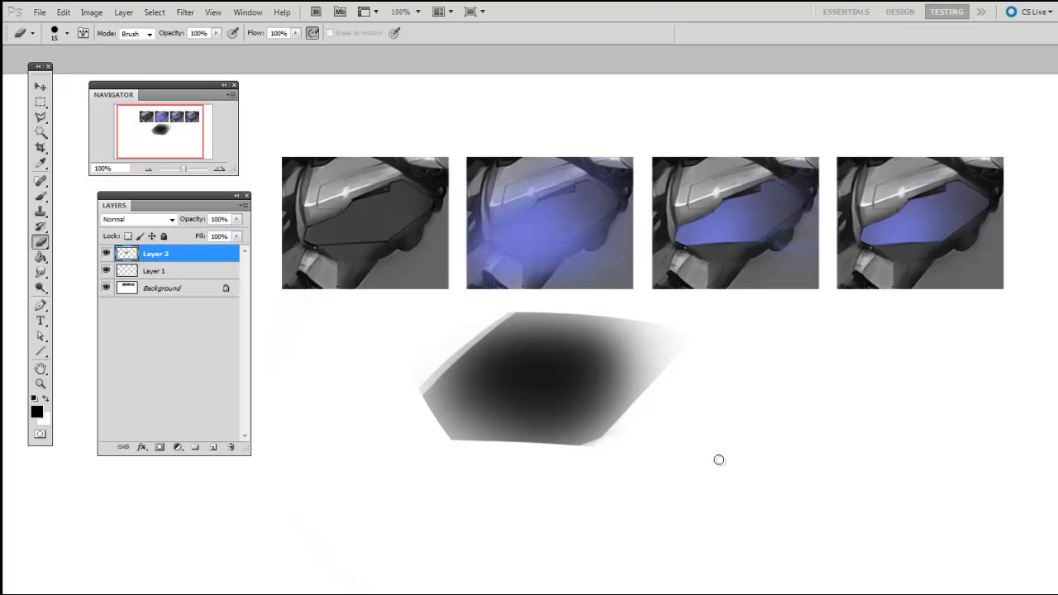
mouse_move(714, 453)
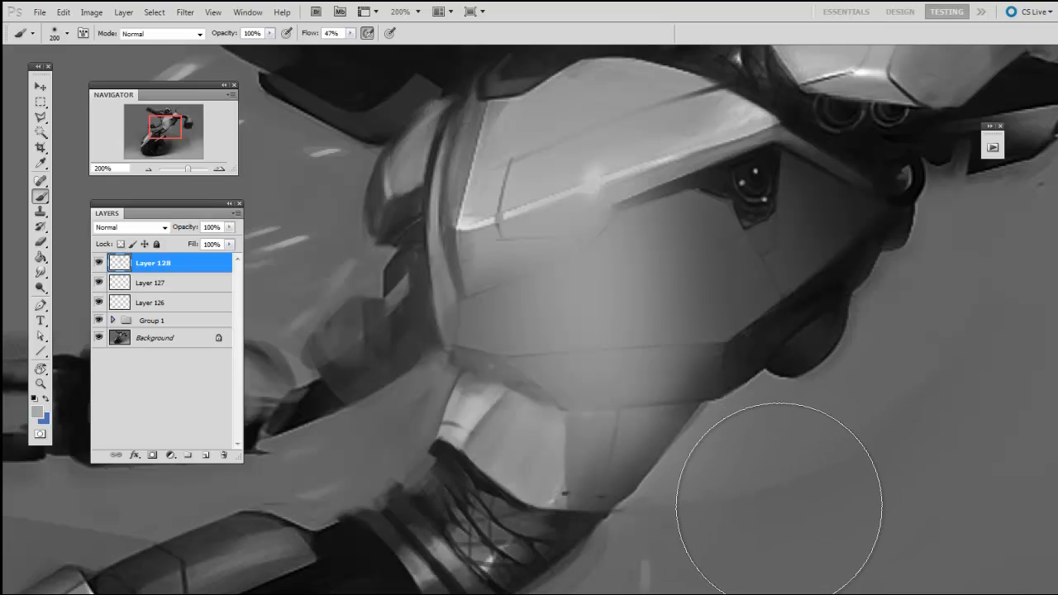
mouse_move(760, 384)
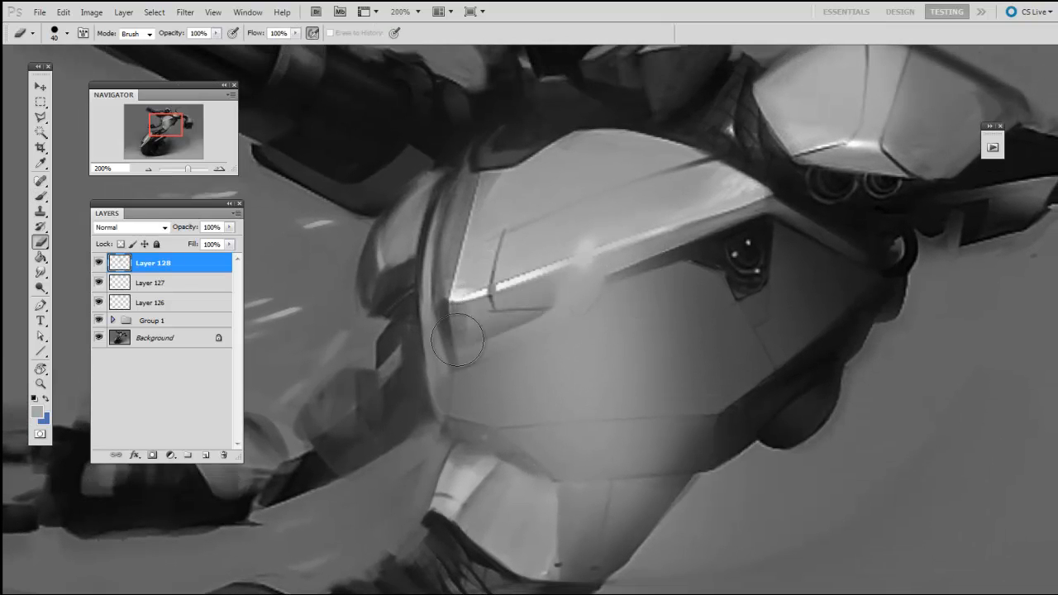
Step: Erase along the chest plate's left, lower and bottom edges and around the rim highlight
drag(459, 340, 739, 198)
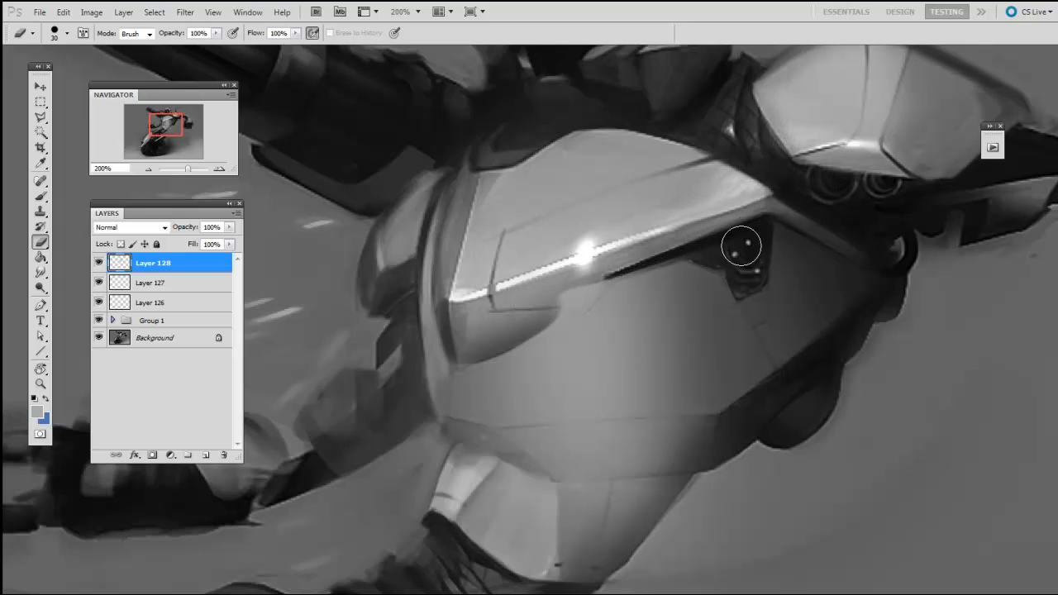
drag(741, 246, 593, 263)
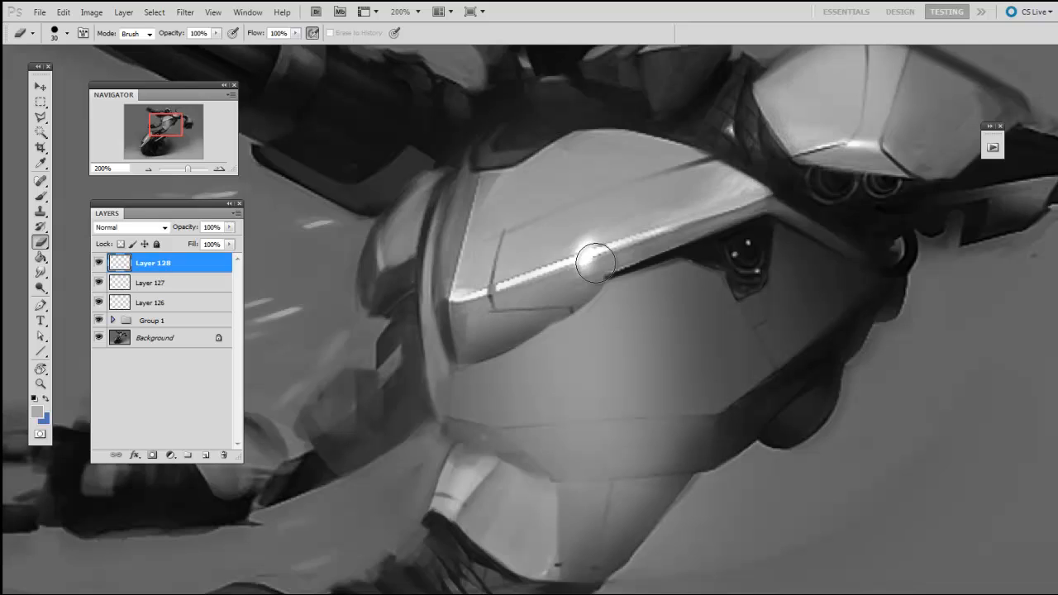
drag(595, 263, 586, 283)
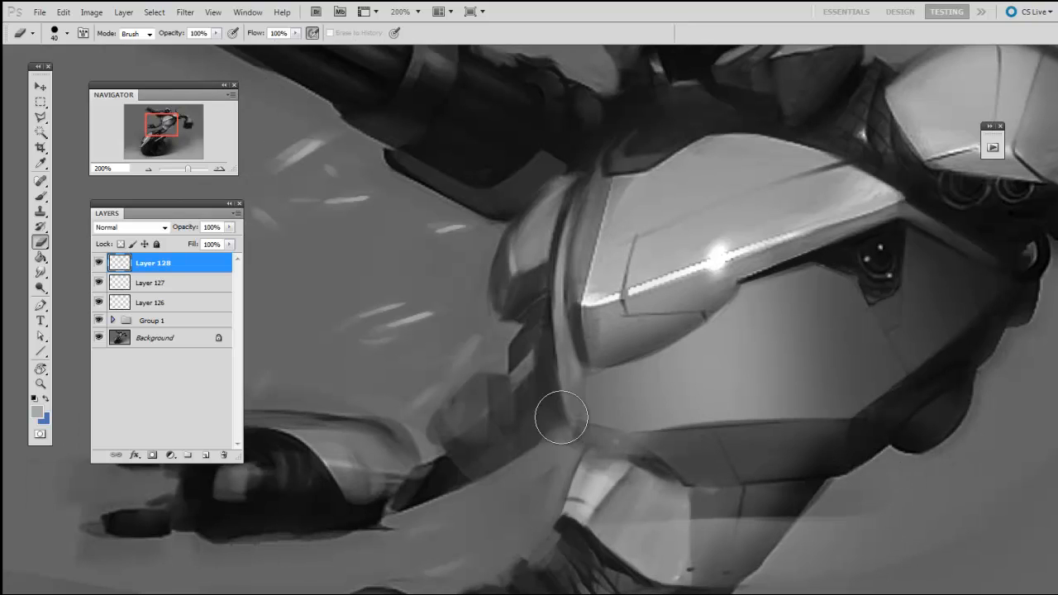
drag(560, 418, 653, 512)
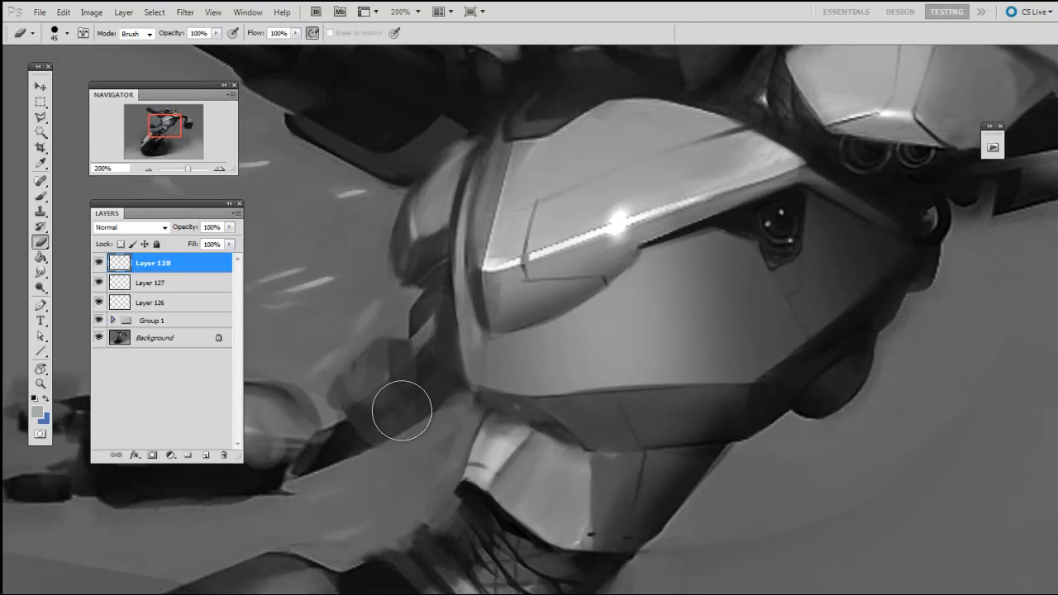
drag(401, 411, 787, 515)
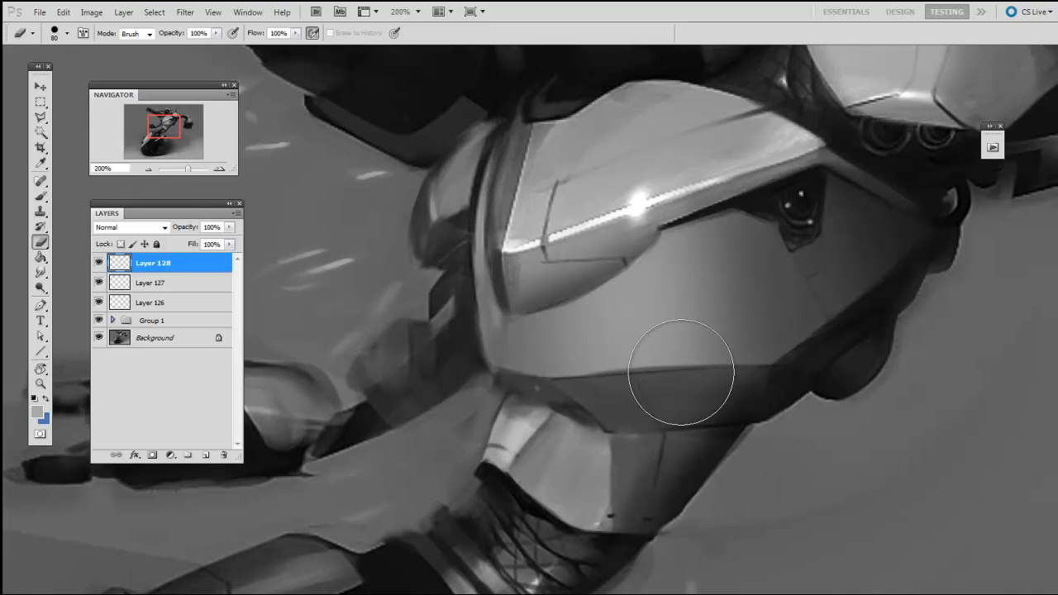
drag(681, 372, 608, 465)
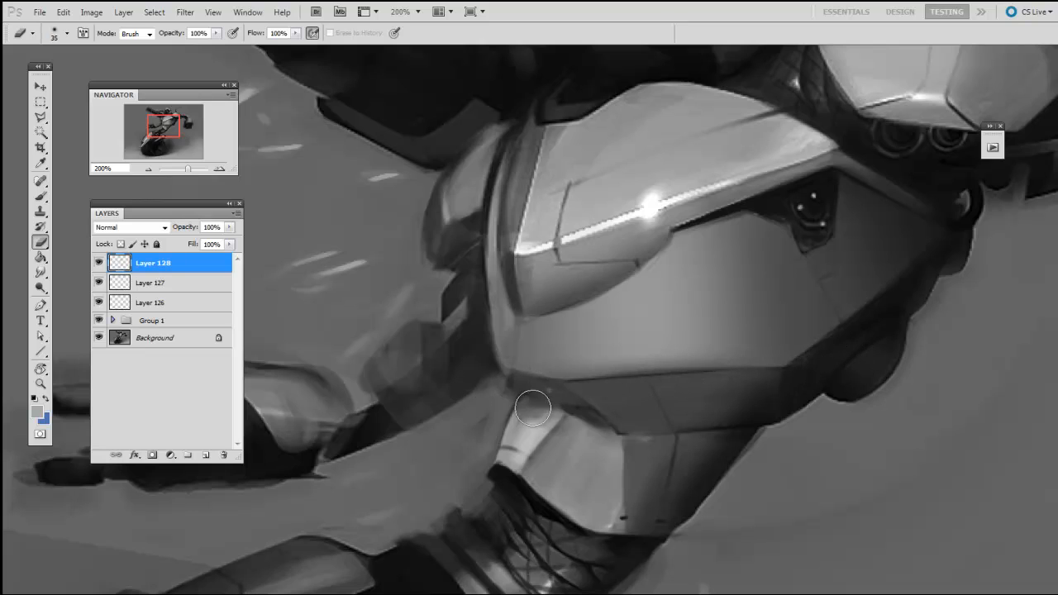
mouse_move(758, 370)
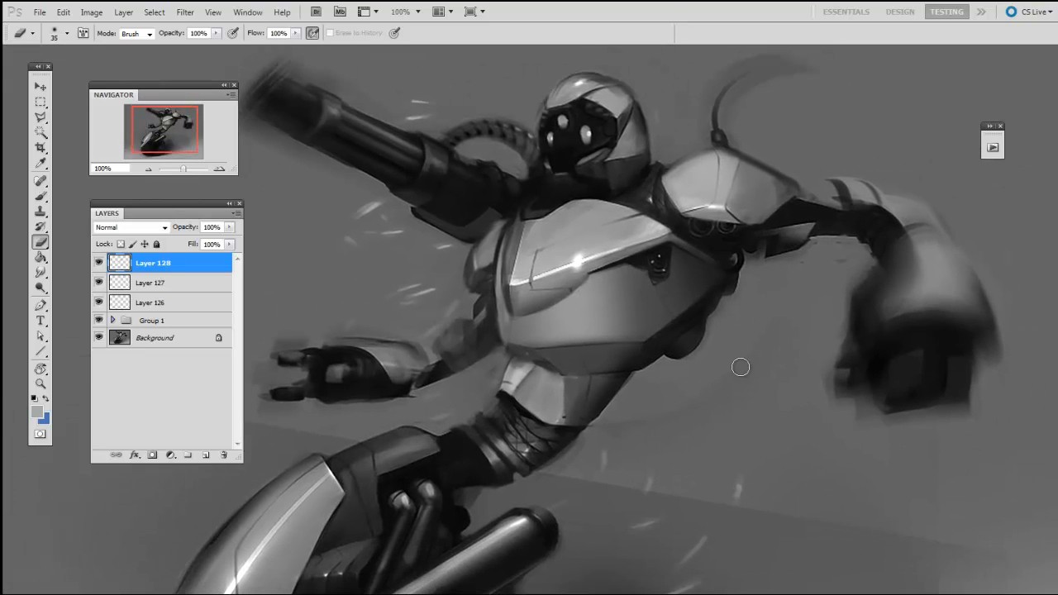
mouse_move(705, 406)
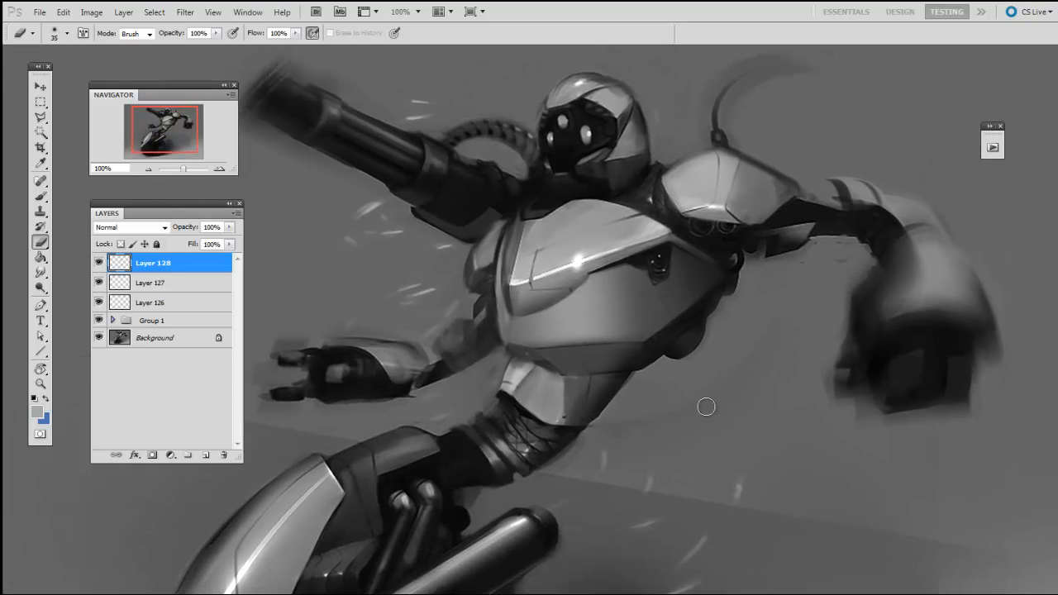
drag(706, 406, 727, 419)
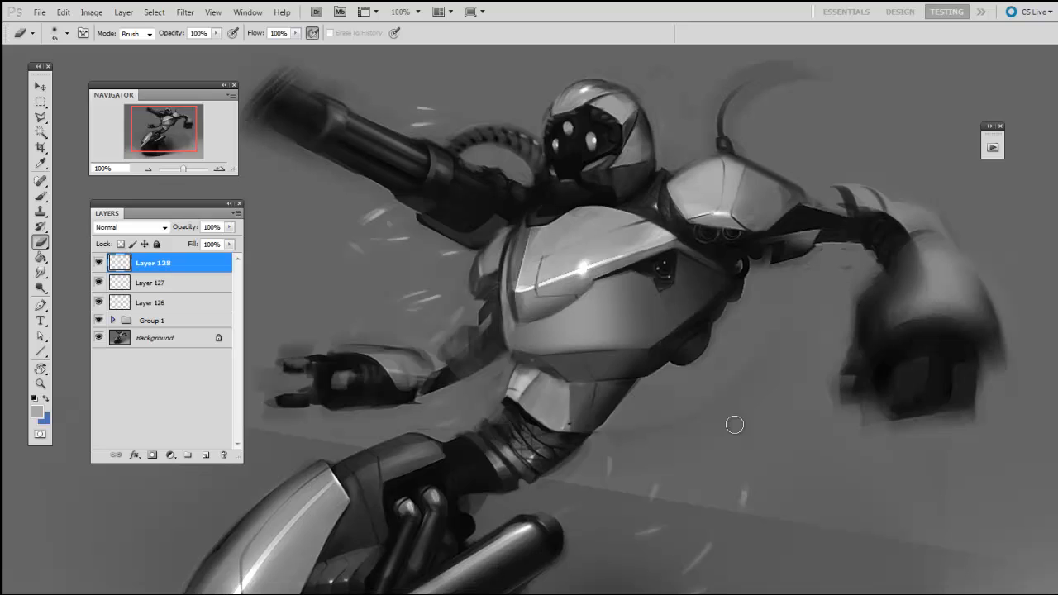
mouse_move(732, 419)
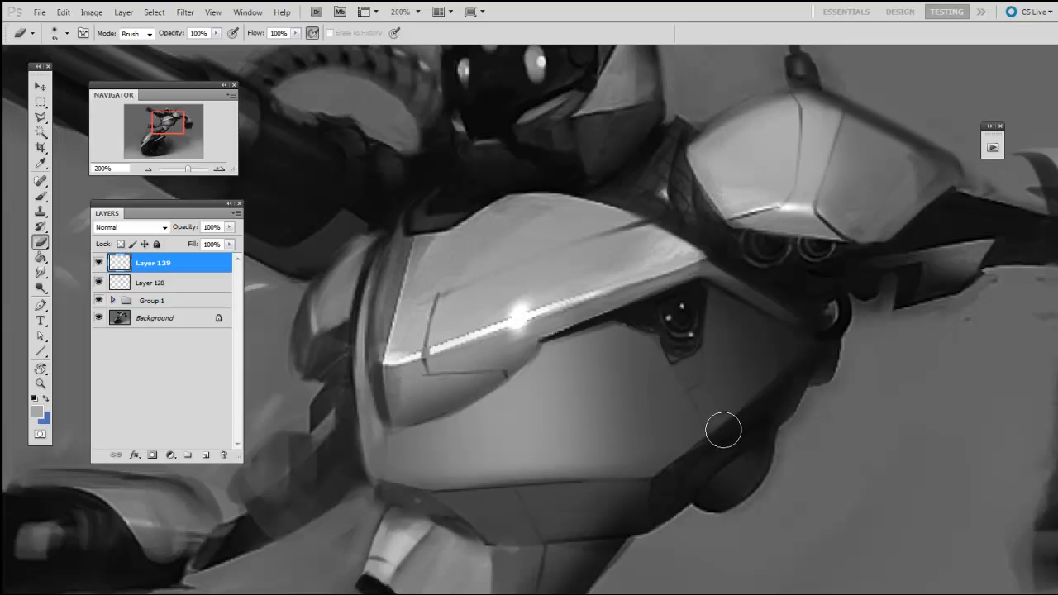
mouse_move(699, 457)
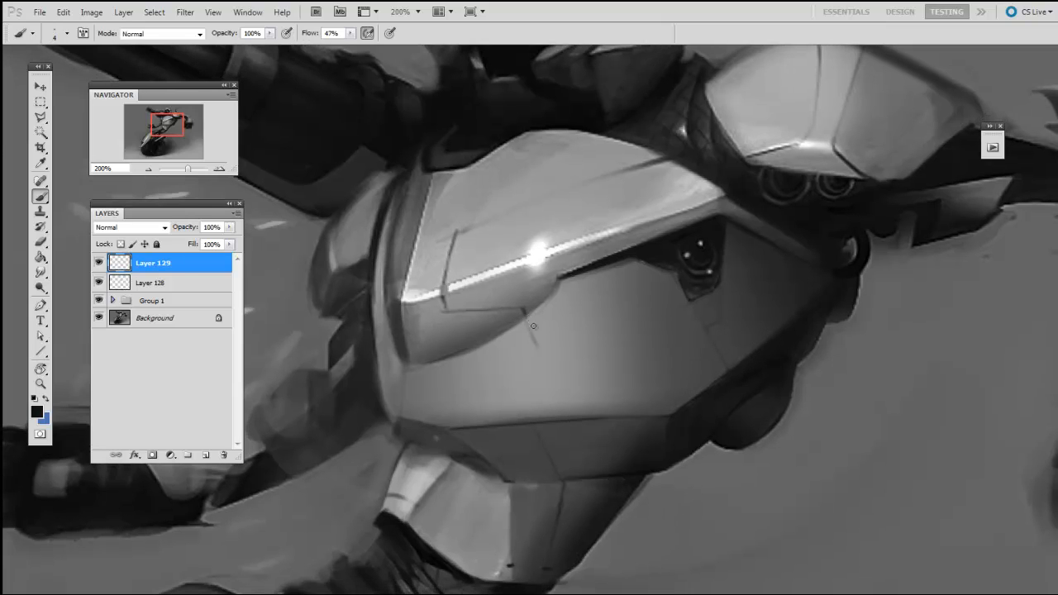
Step: Paint a thin panel seam across the chest plate
drag(534, 325, 557, 398)
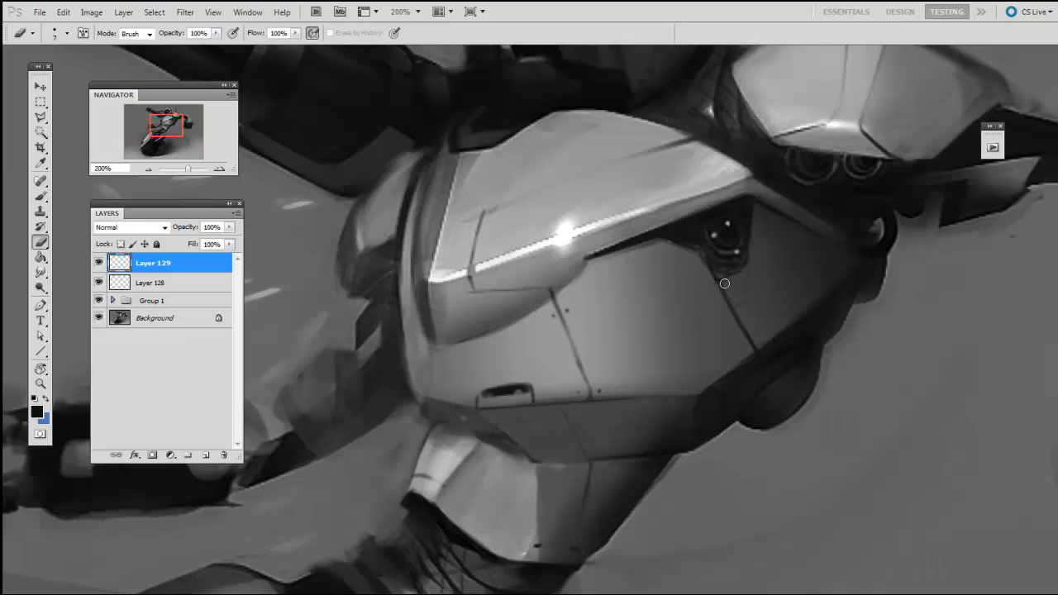
mouse_move(724, 309)
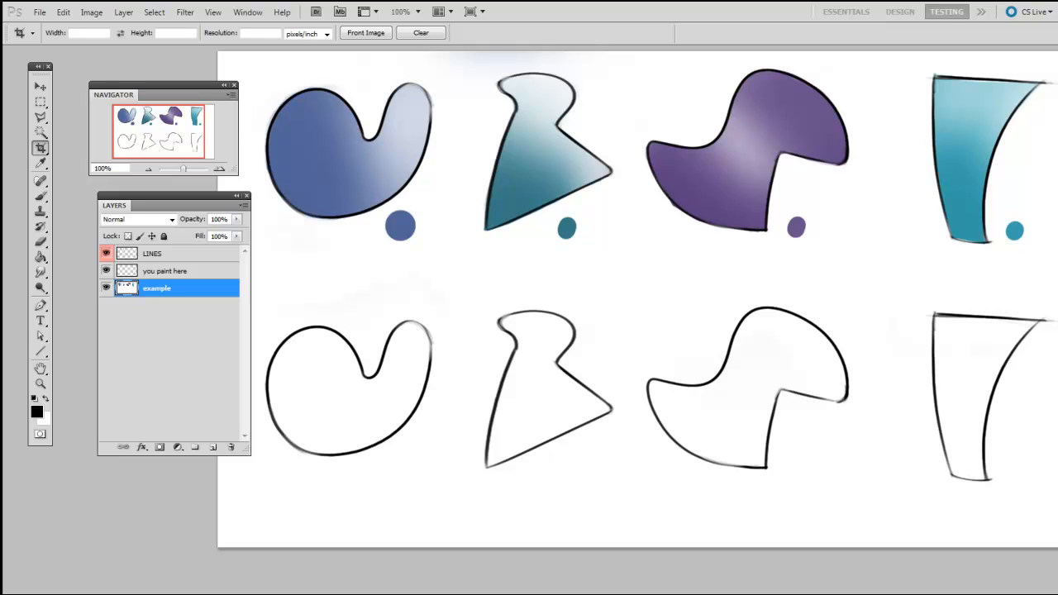
mouse_move(696, 495)
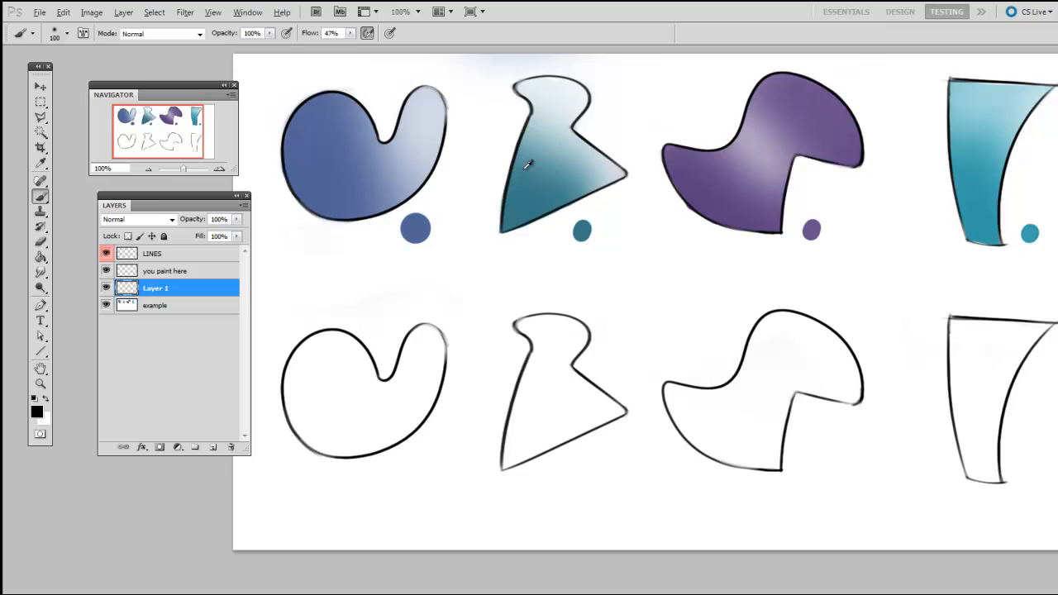
mouse_move(587, 224)
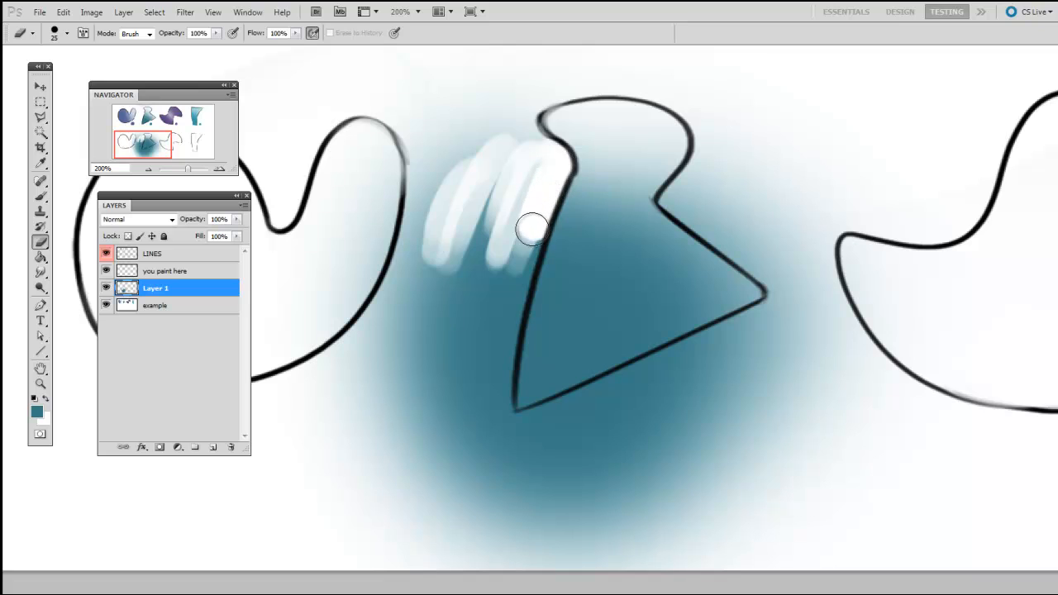
Step: Erase teal outside the shape's left side, bottom edge, right point and upper right notch
drag(529, 231, 413, 372)
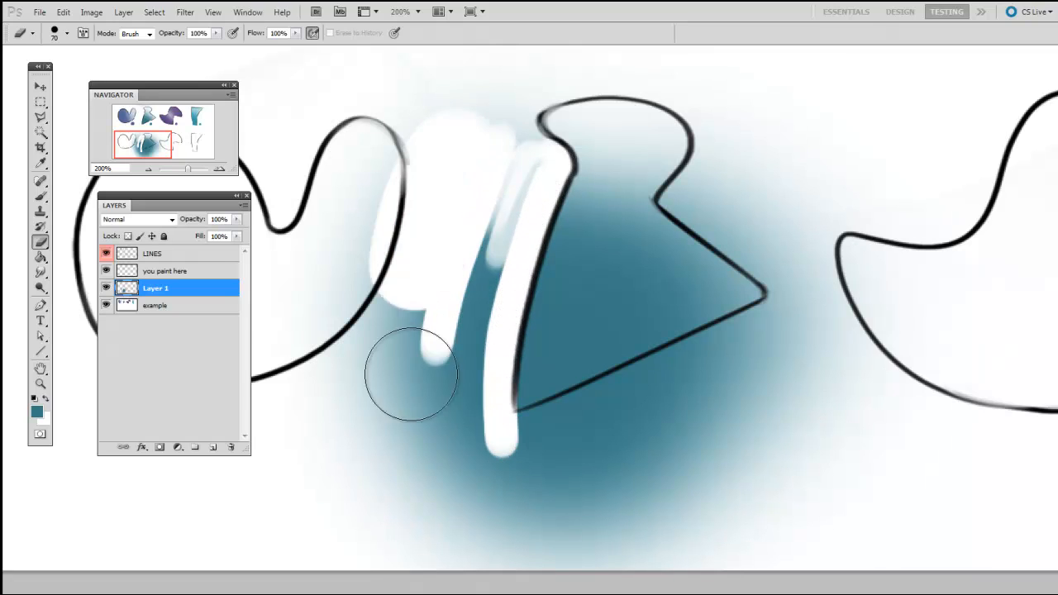
drag(414, 372, 413, 115)
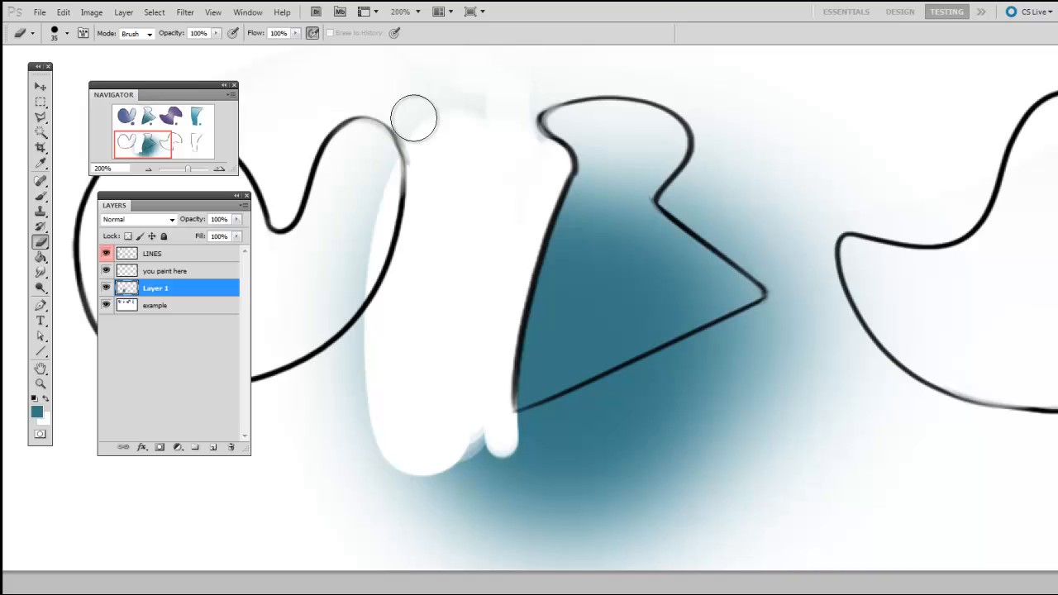
drag(413, 116, 500, 496)
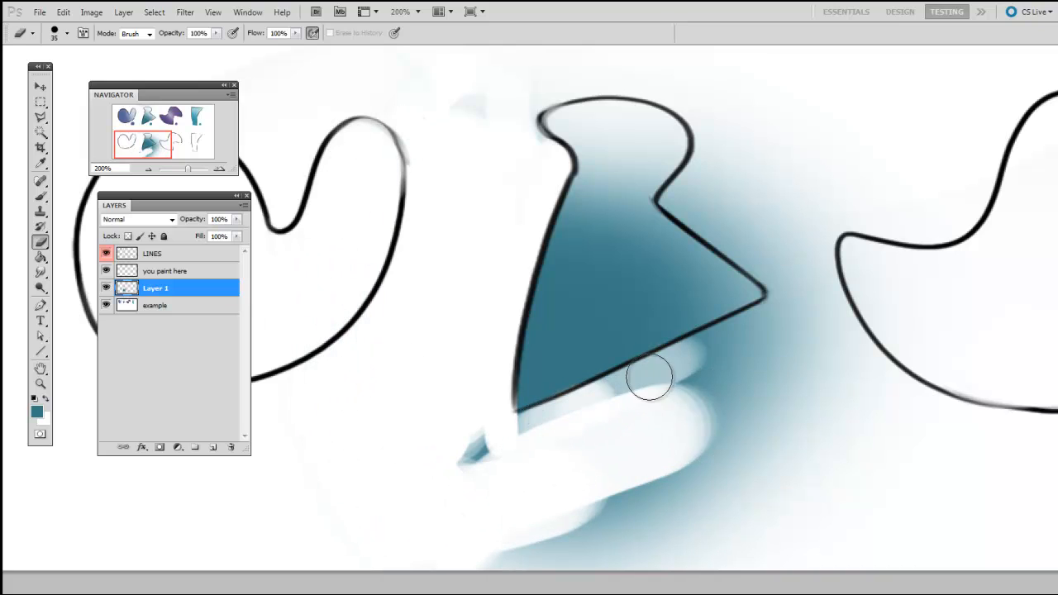
drag(648, 376, 496, 451)
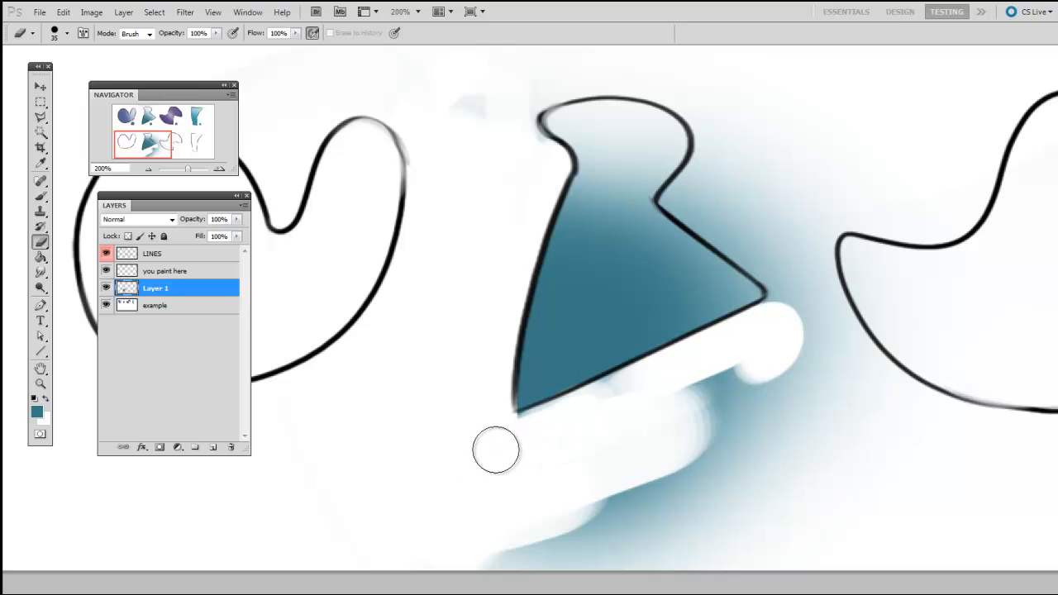
drag(496, 451, 760, 358)
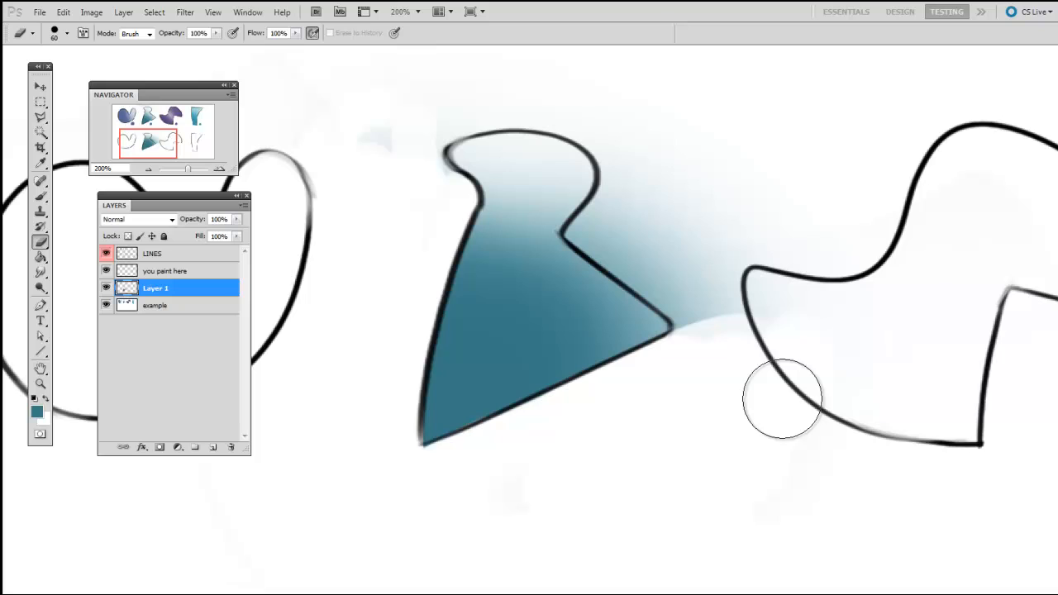
drag(781, 401, 602, 244)
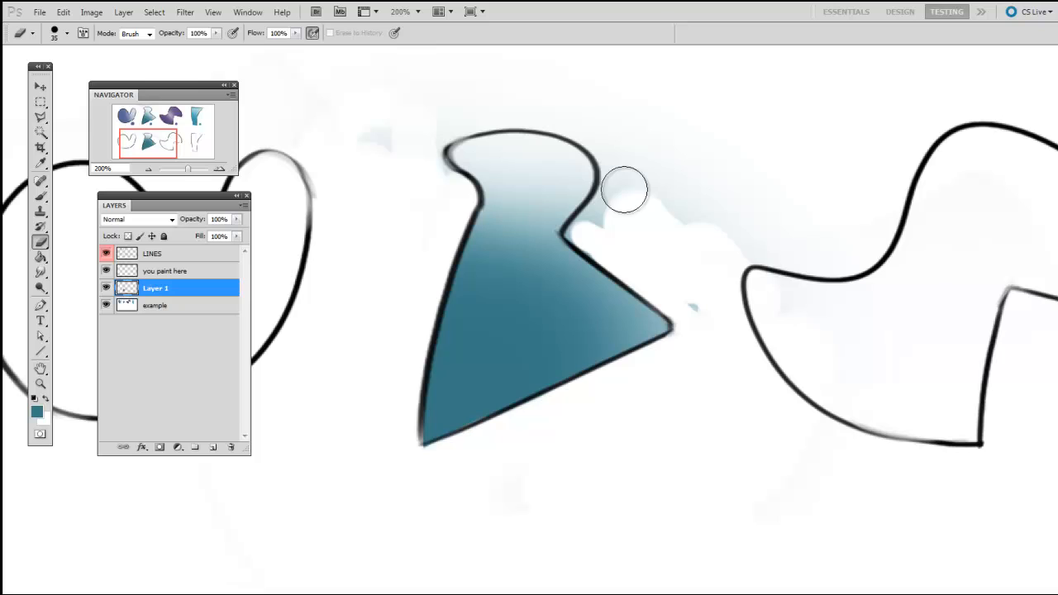
drag(625, 190, 705, 295)
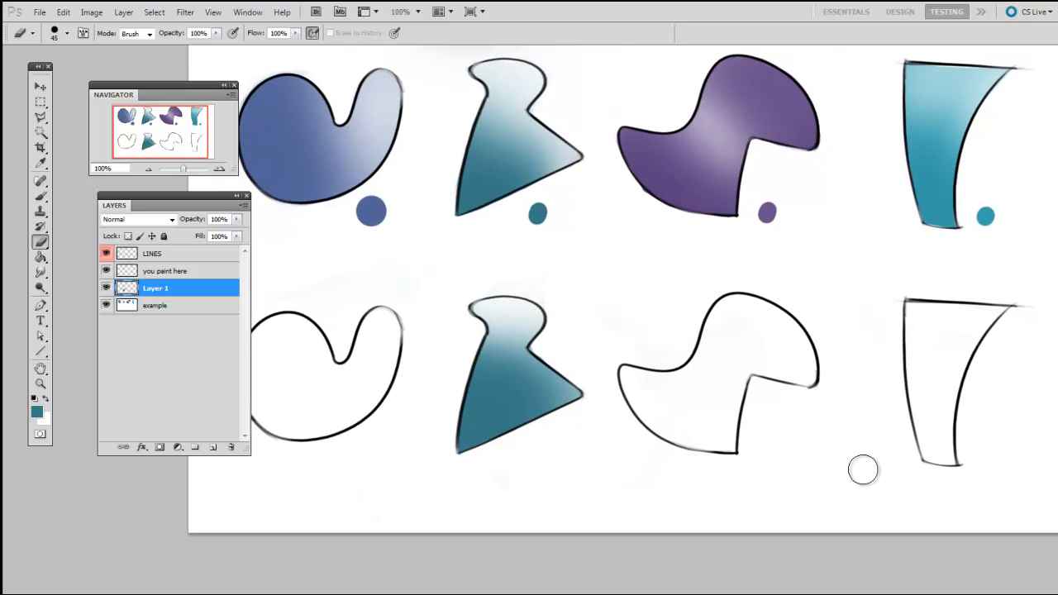
mouse_move(872, 471)
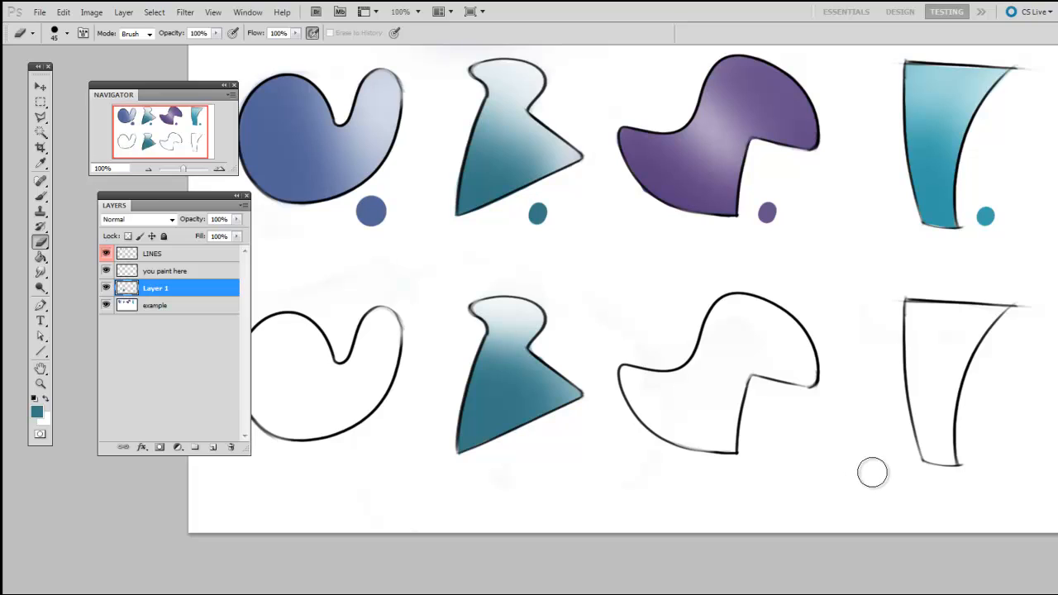